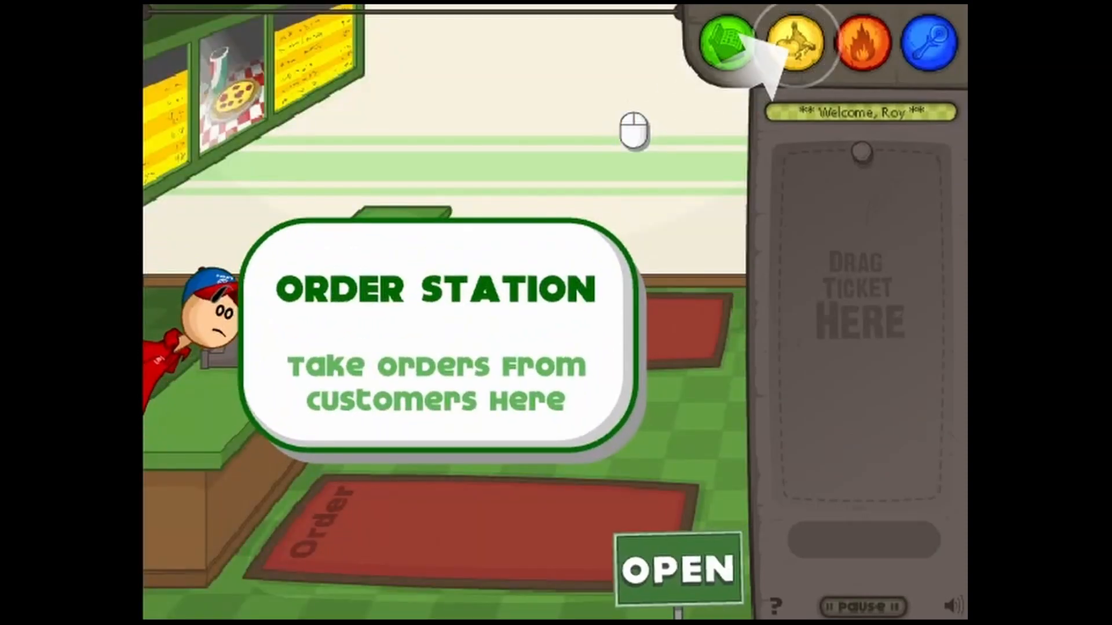
Dismiss the Order and Topping Station intro cards and take the first customer's order.
click(795, 44)
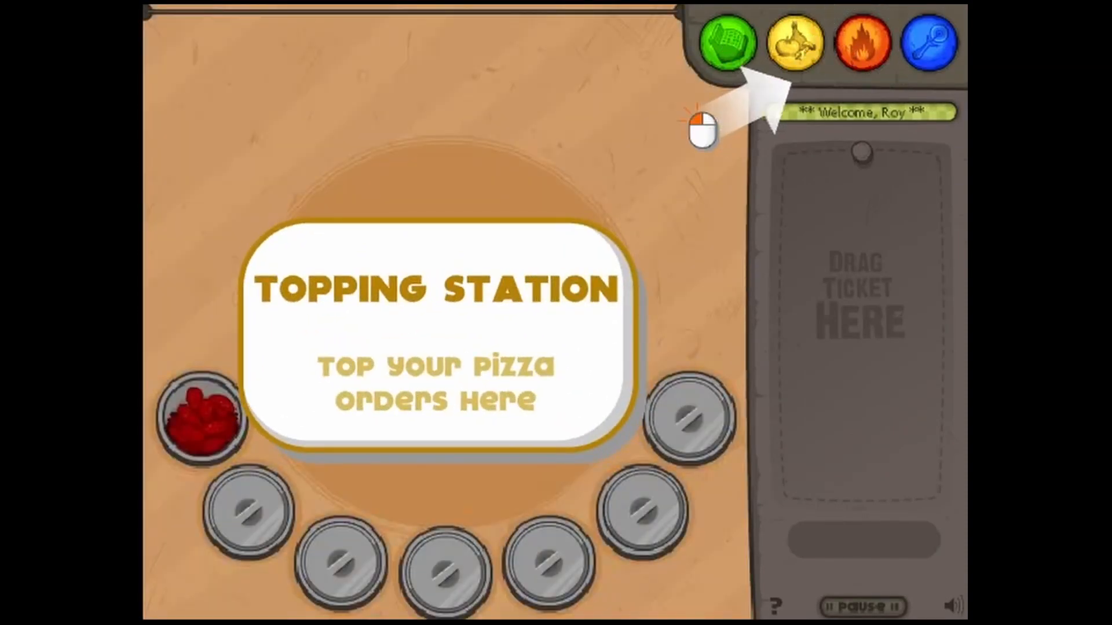
click(725, 44)
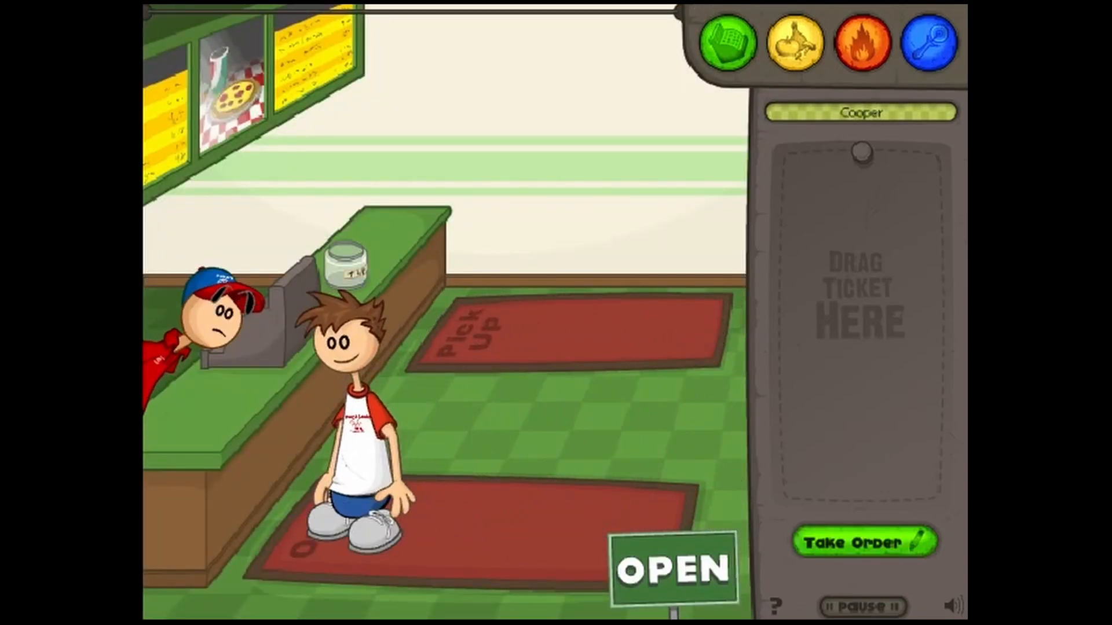
click(864, 542)
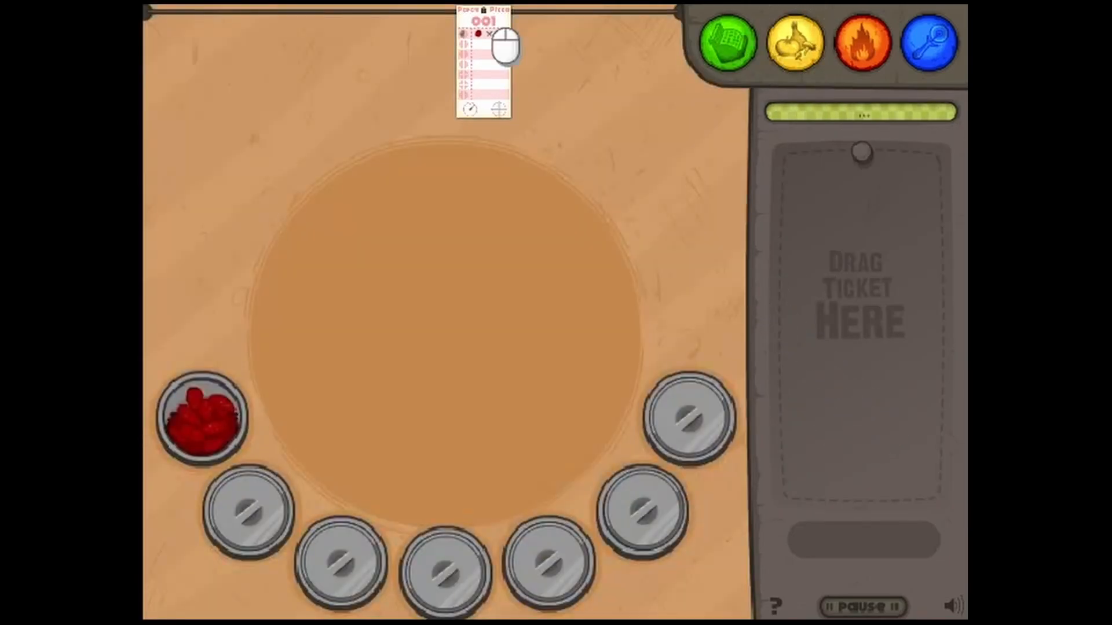
Pin ticket 001 and top the cheese pizza with four pepperoni before baking.
drag(485, 60, 841, 320)
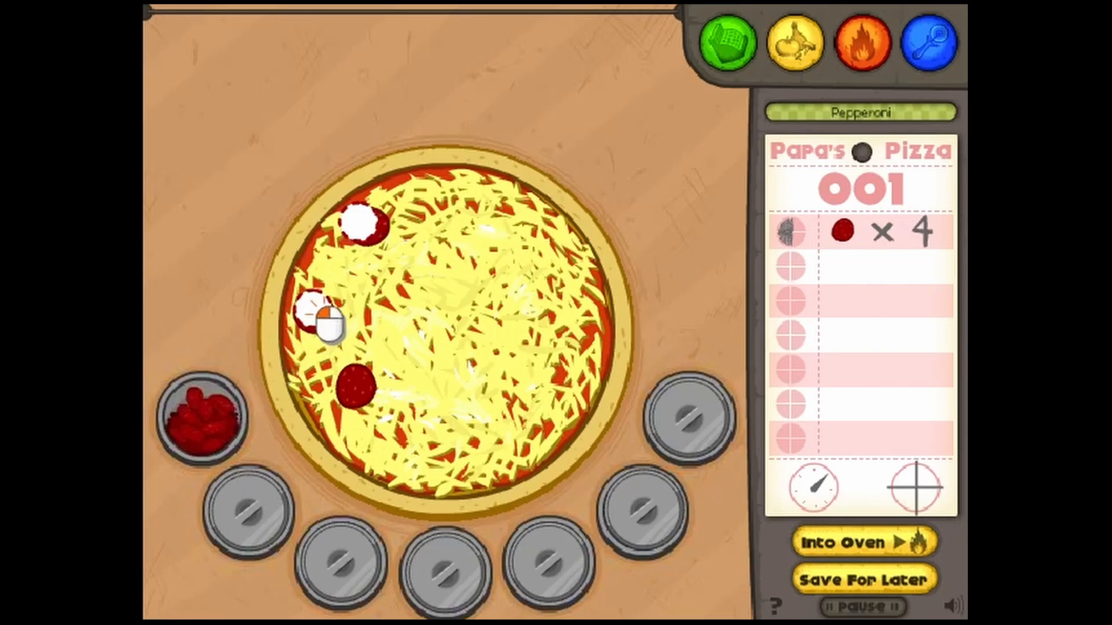
click(397, 467)
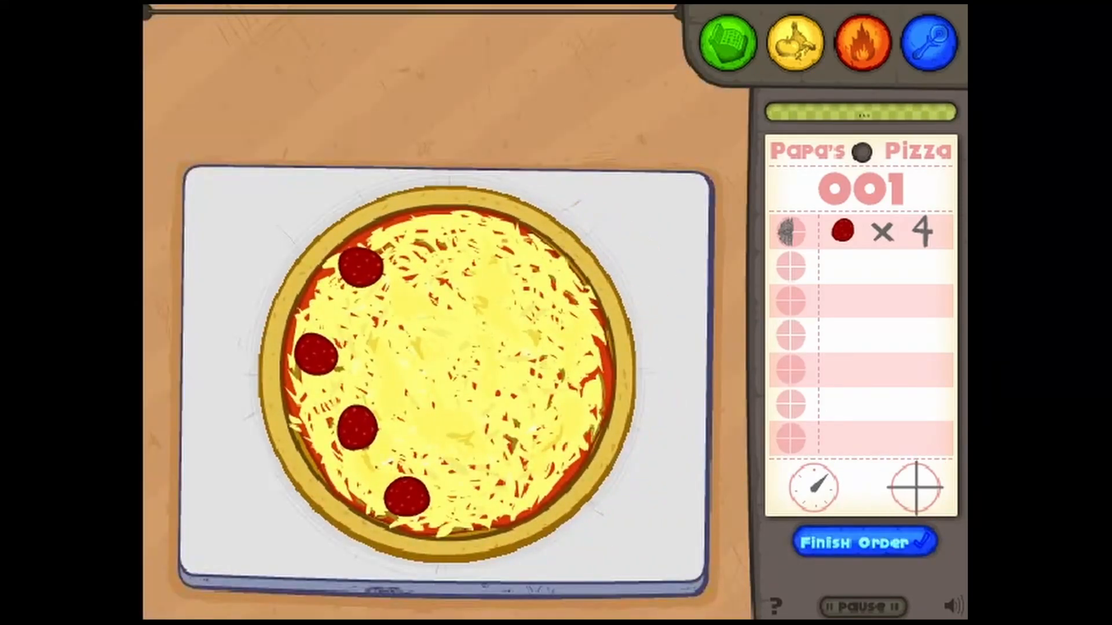
Cut pizza 001 horizontally and vertically into quarters and finish the order.
click(684, 387)
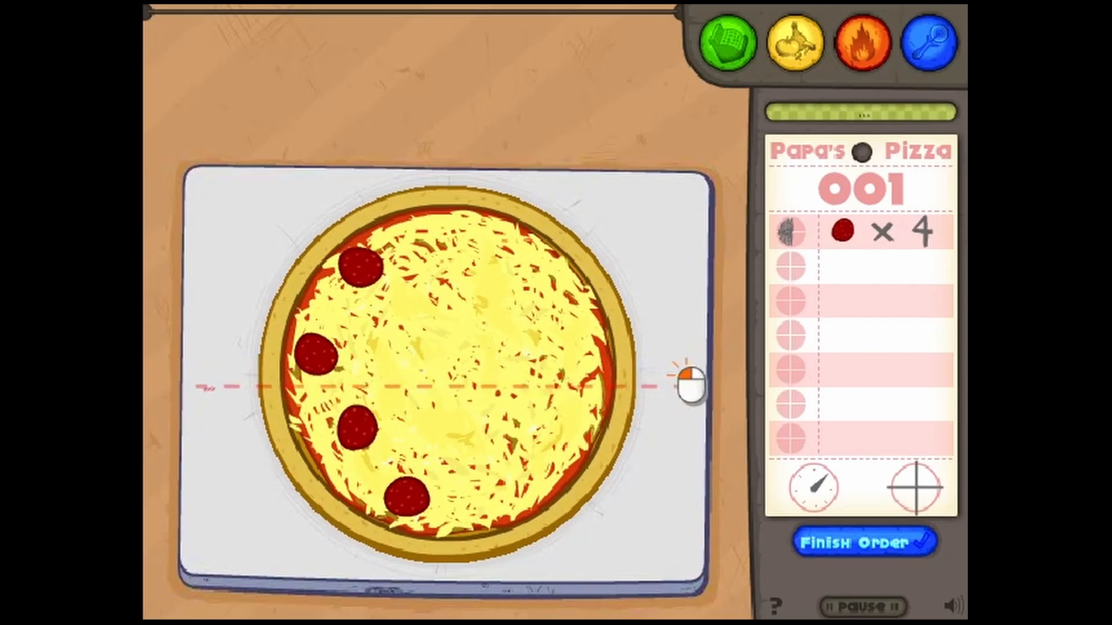
mouse_move(440, 606)
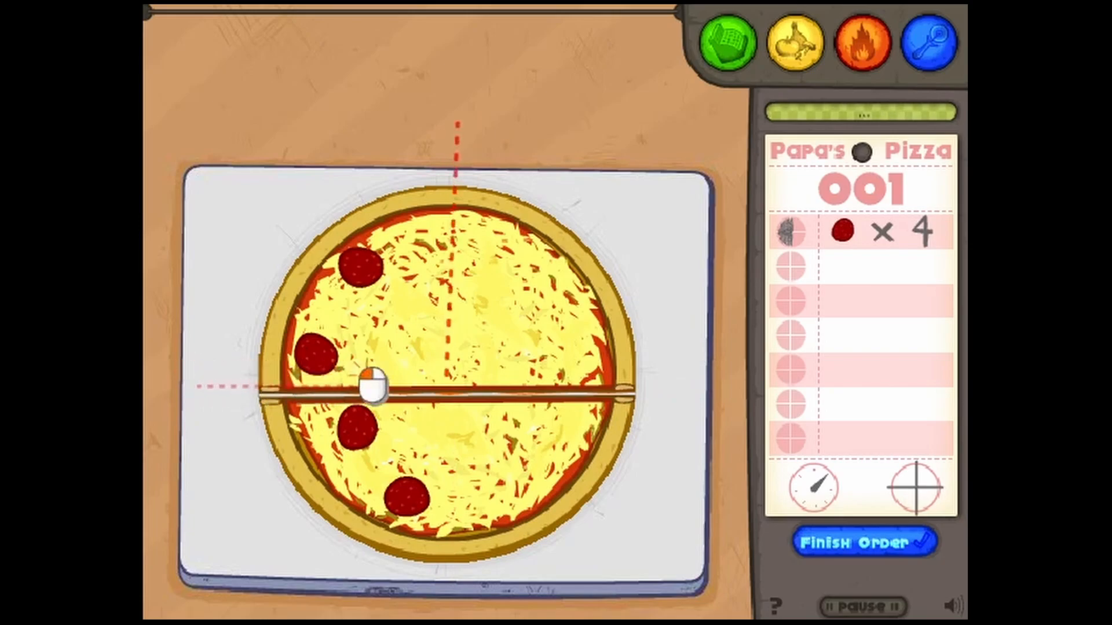
drag(447, 191, 447, 554)
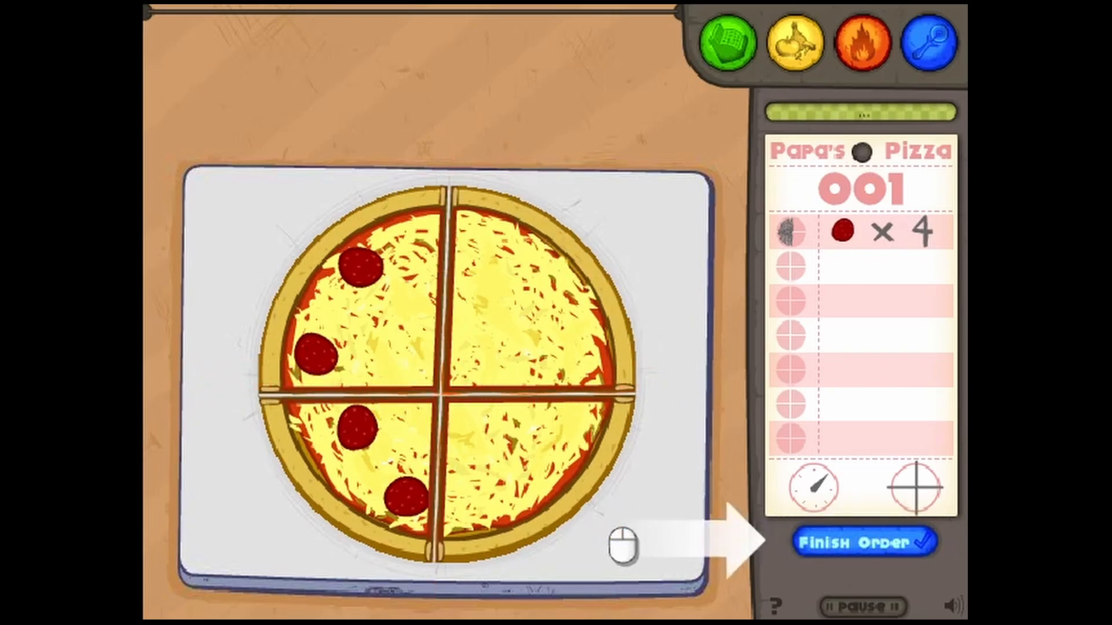
click(864, 543)
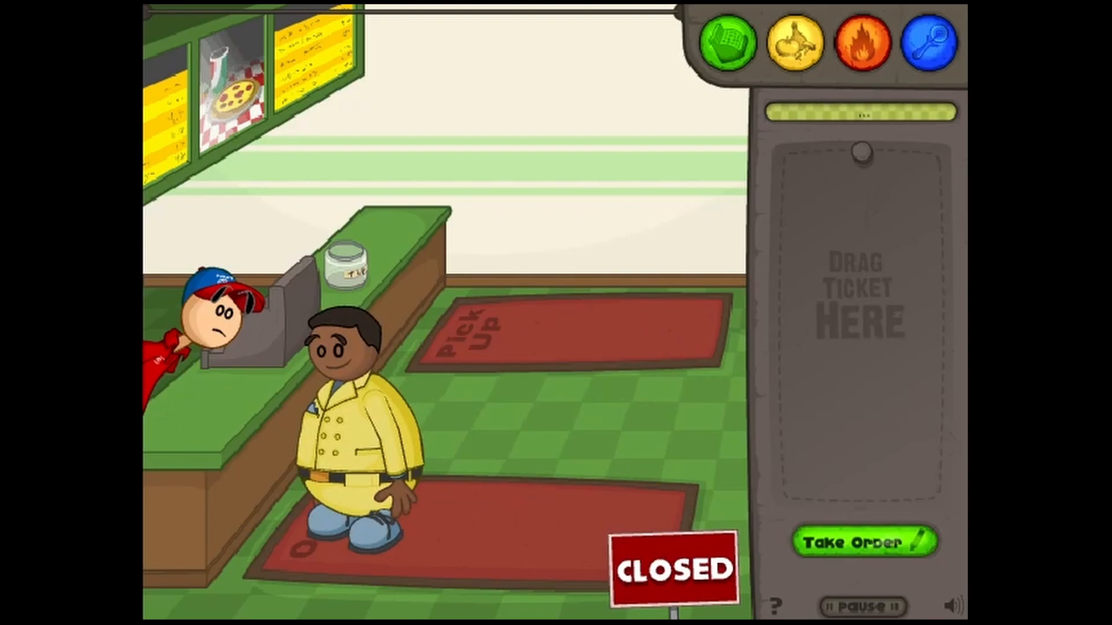
Take the second customer's order and carry ticket 002 to the topping station.
click(865, 542)
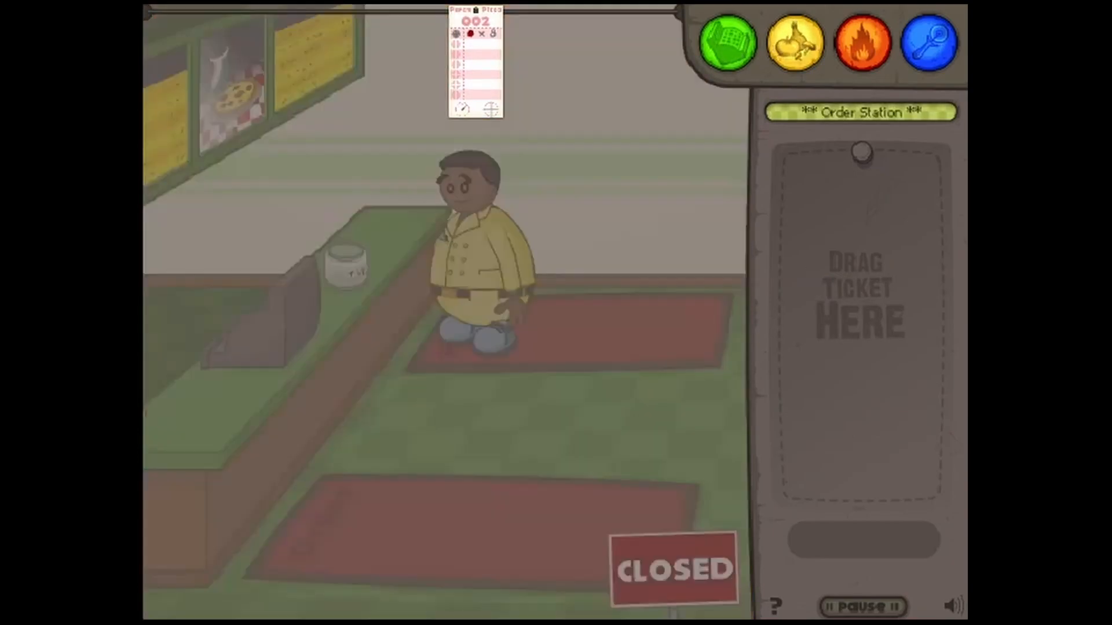
click(727, 42)
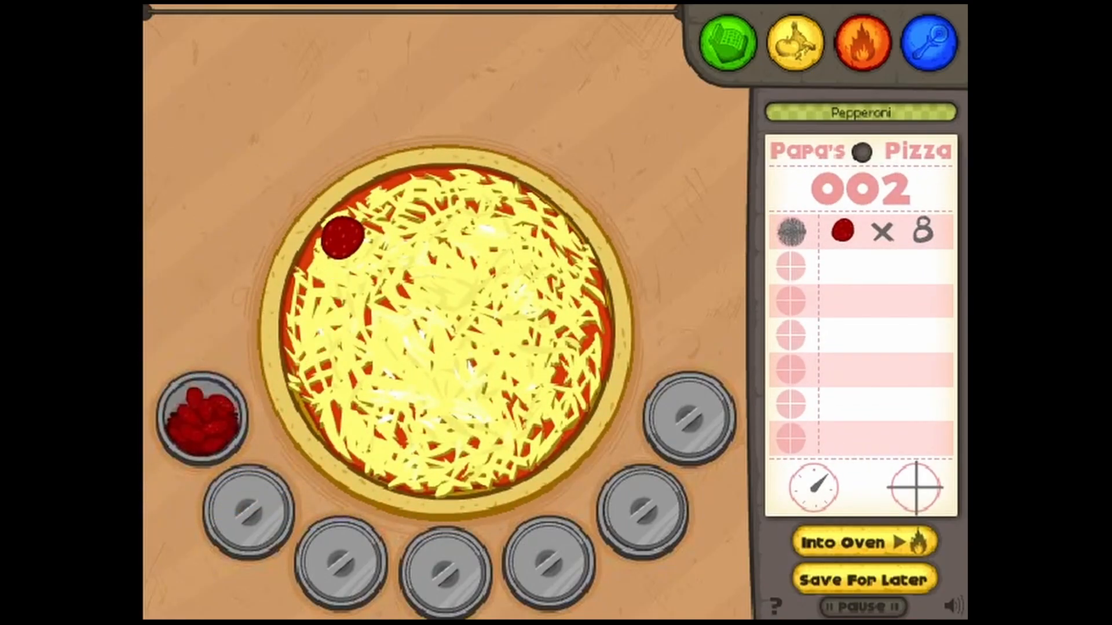
Place the eight pepperoni on pizza 002 and send it into the oven.
click(341, 323)
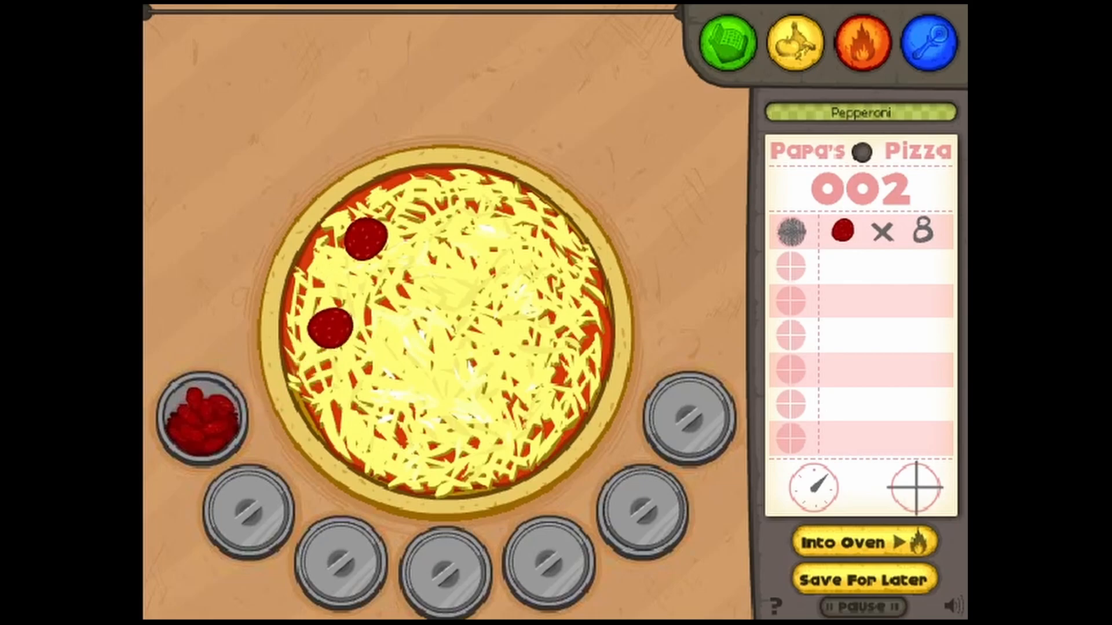
click(432, 468)
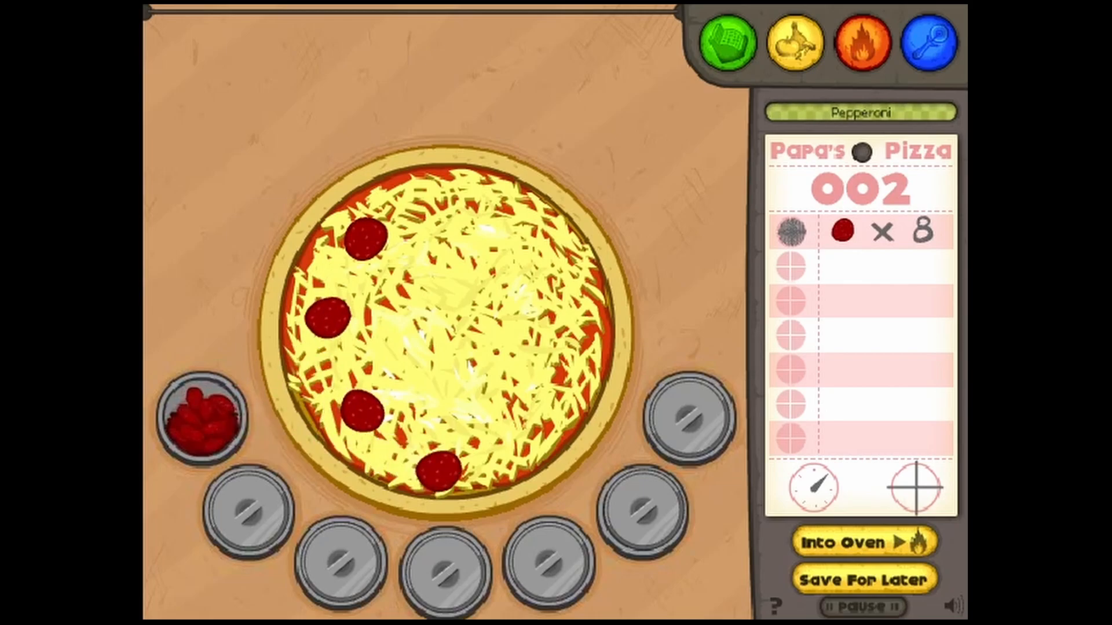
click(545, 412)
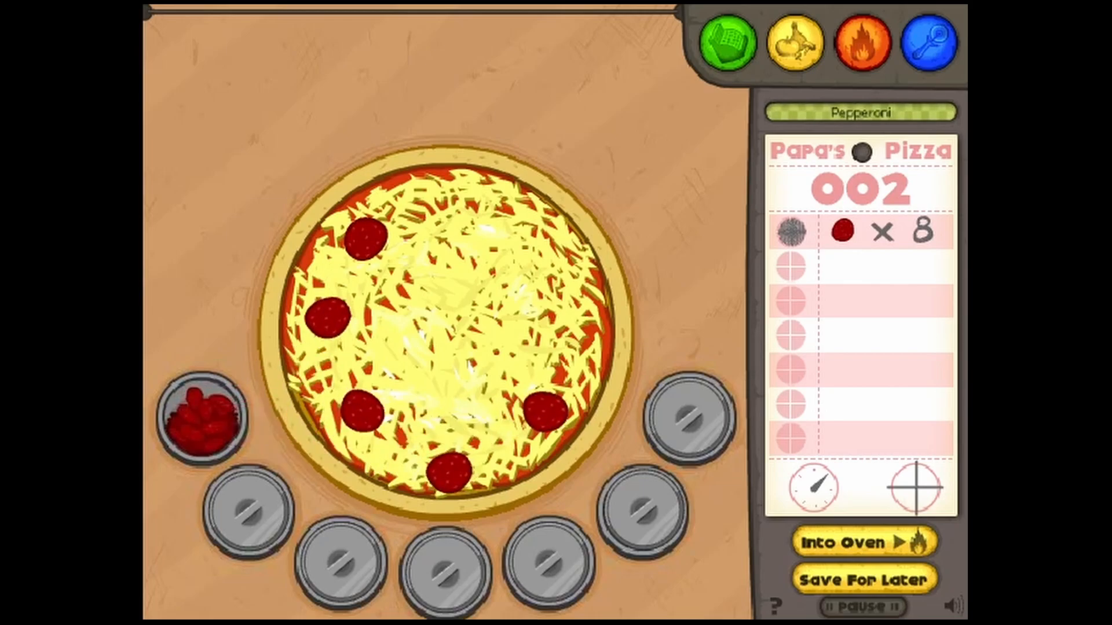
click(545, 334)
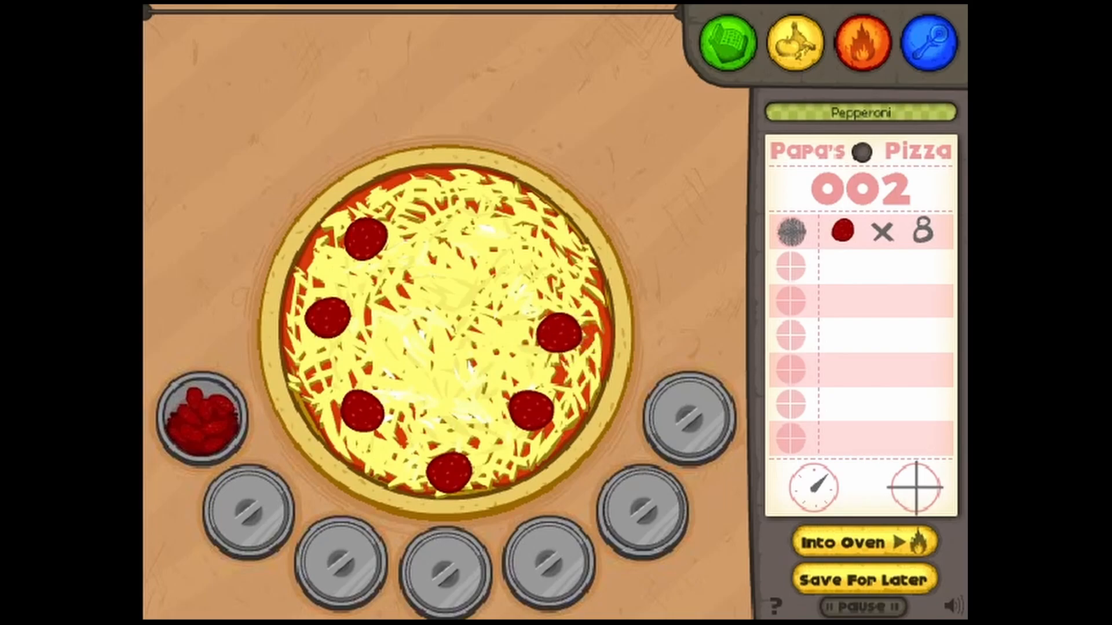
click(536, 251)
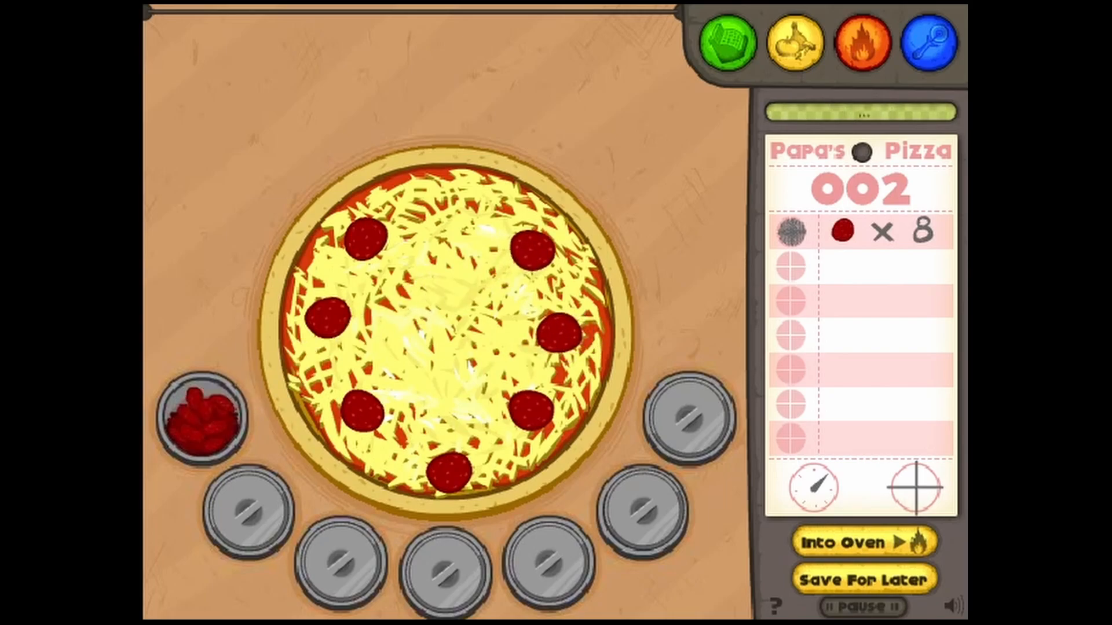
click(450, 216)
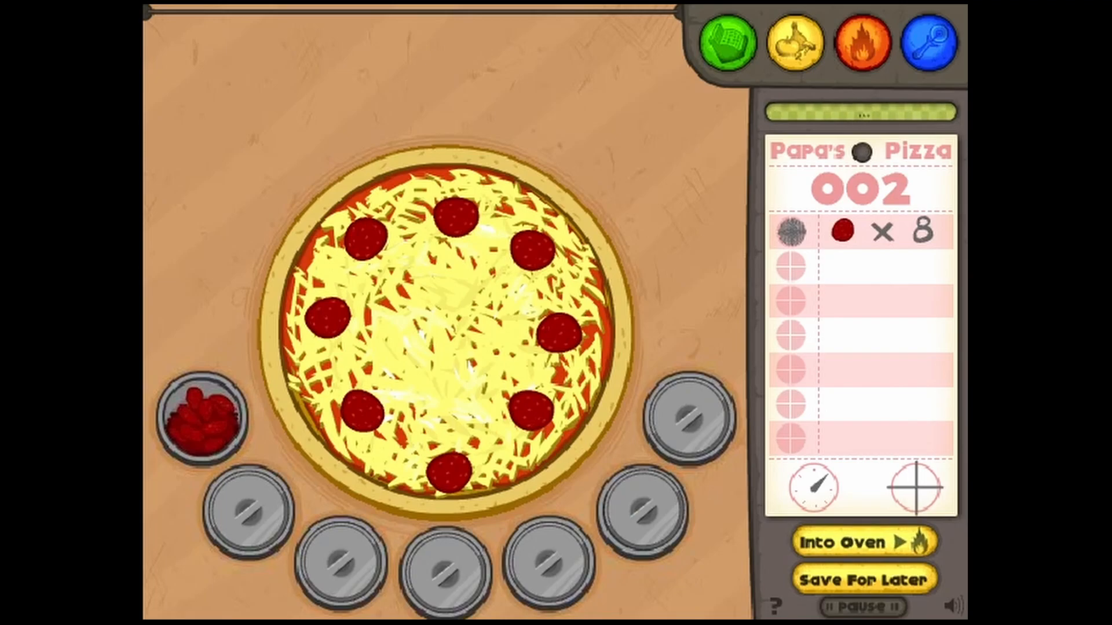
click(855, 542)
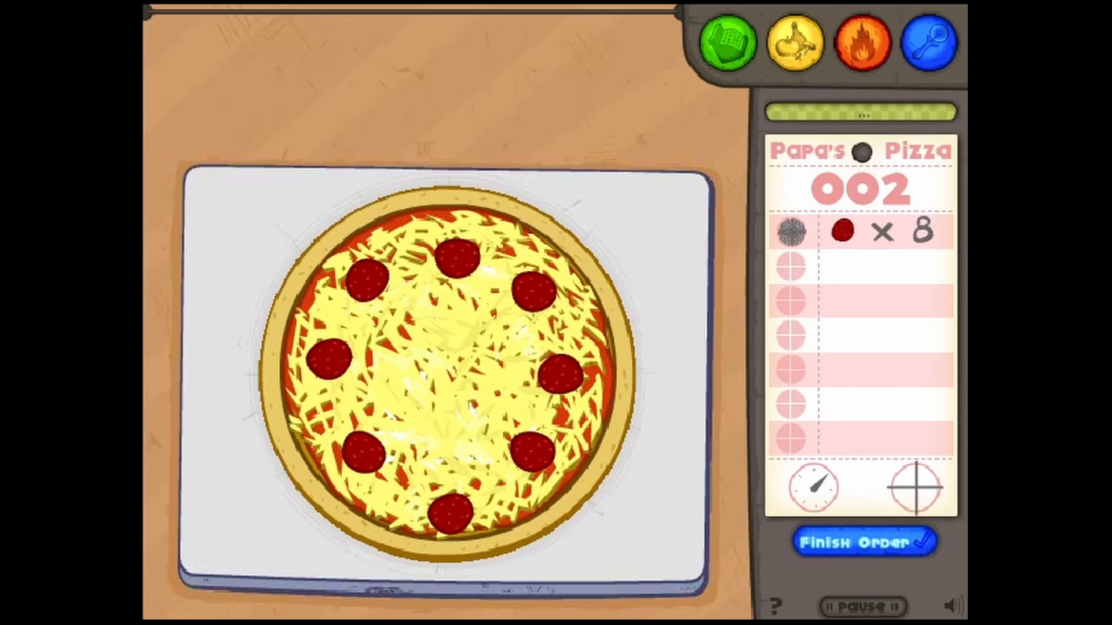
Cut pizza 002 into quarters and finish the order, bringing up today's results.
click(928, 44)
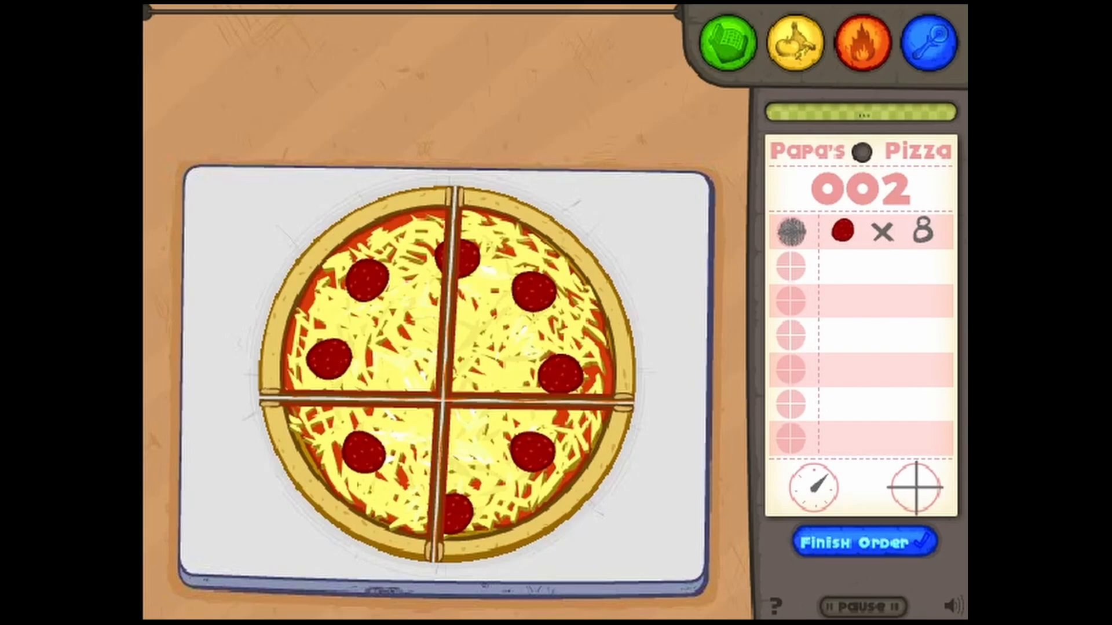
click(864, 541)
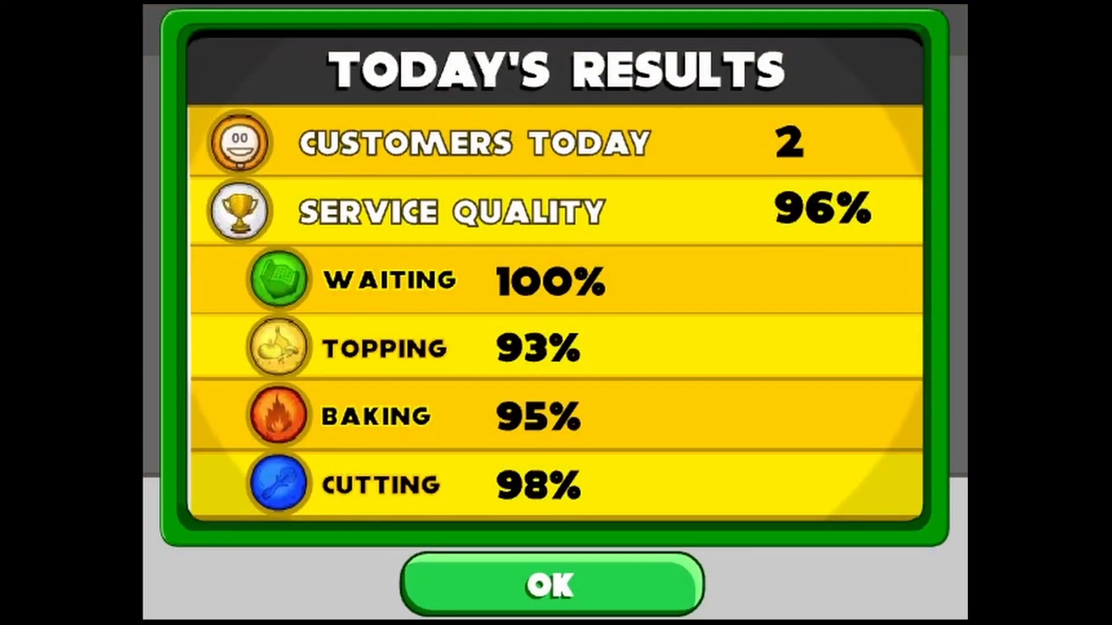
Accept the 96% service quality results and continue past the Newbie rank 1 screen.
click(555, 584)
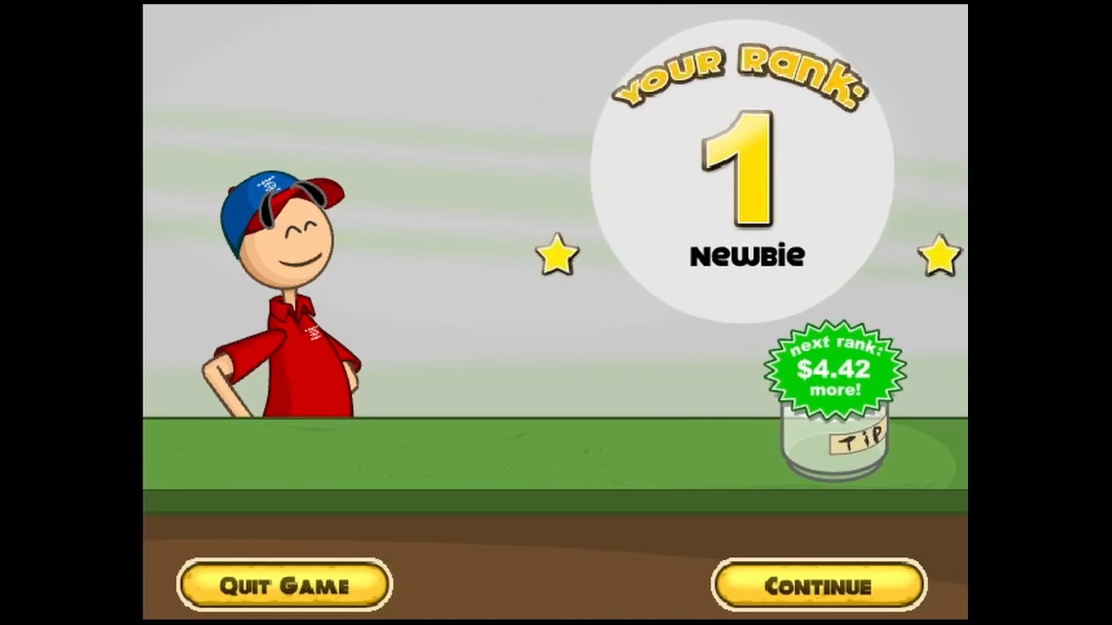
click(817, 585)
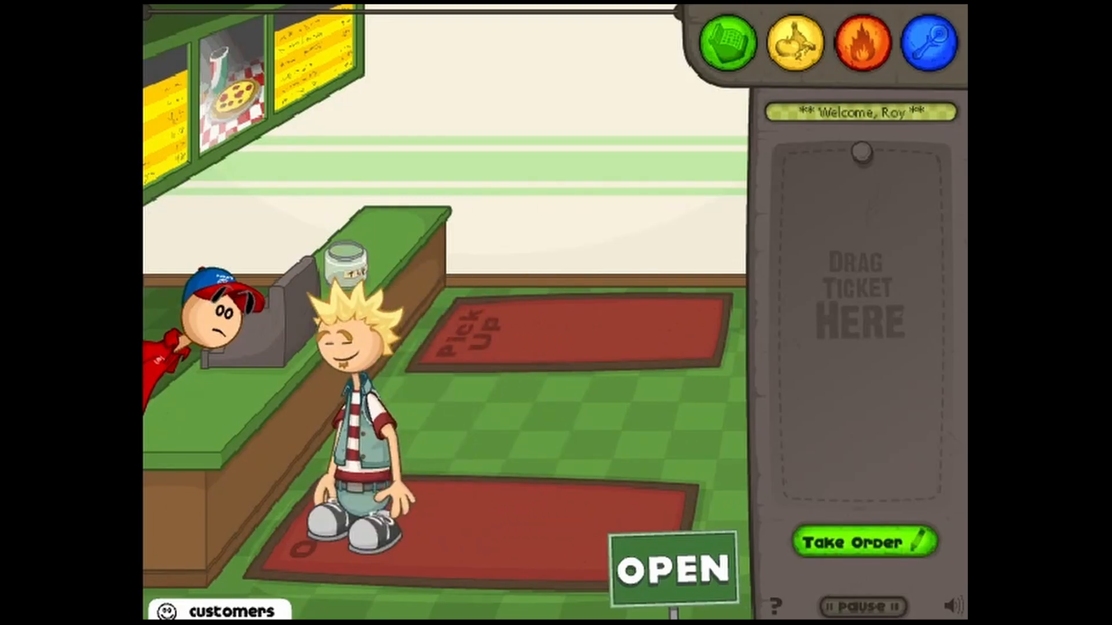
Take the blond customer's order and hang ticket 001 on the ticket line.
click(864, 542)
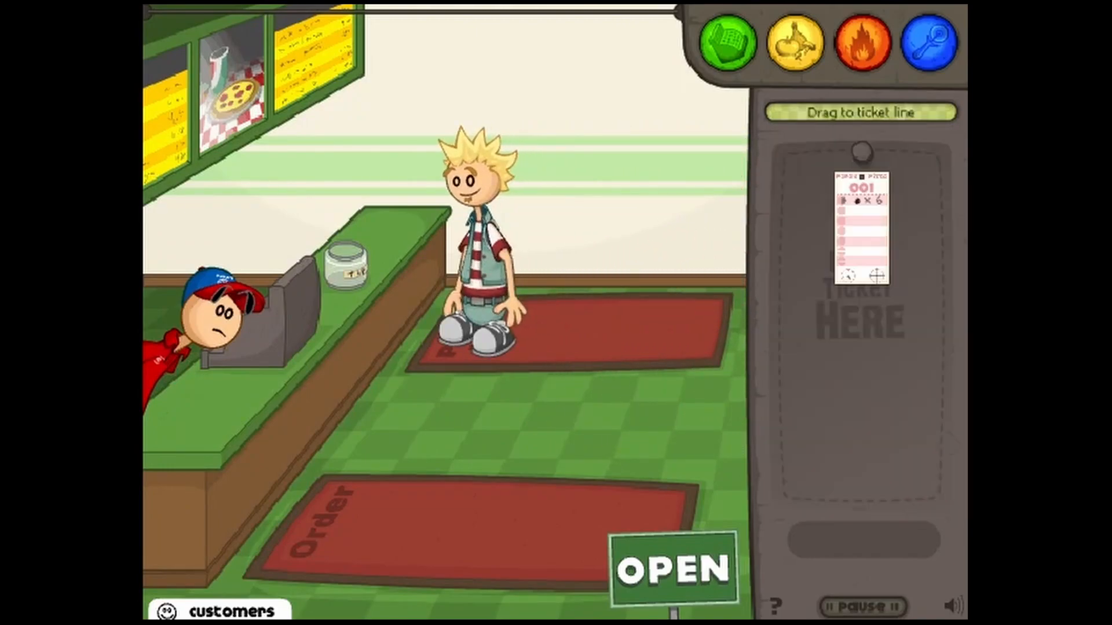
drag(861, 224, 437, 60)
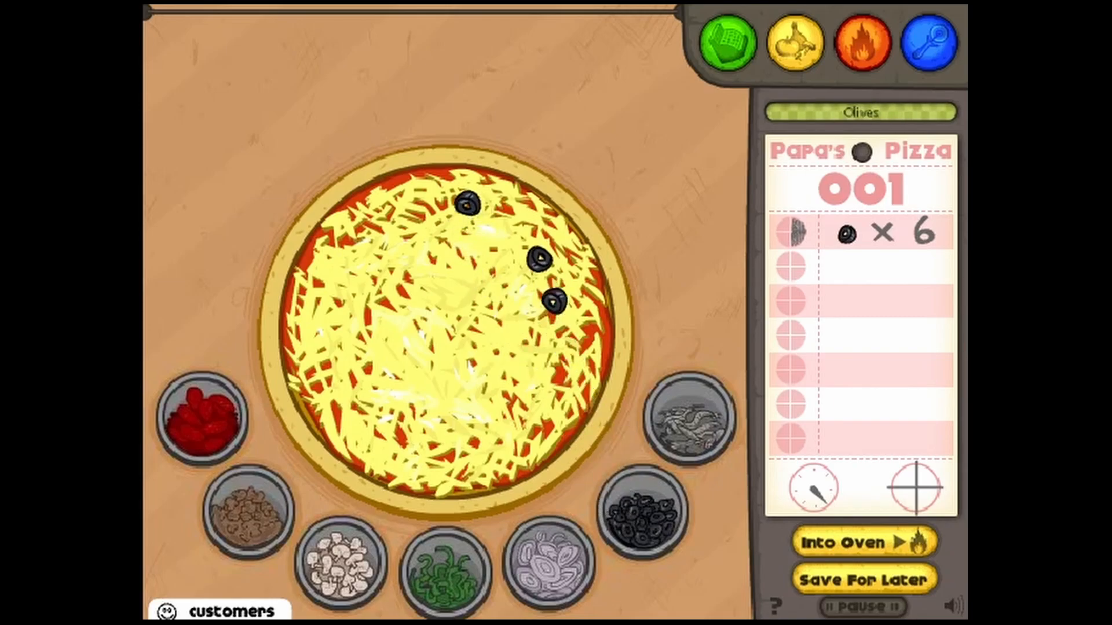
Add the remaining olives to make six on pizza 001 and put it in the oven.
click(560, 401)
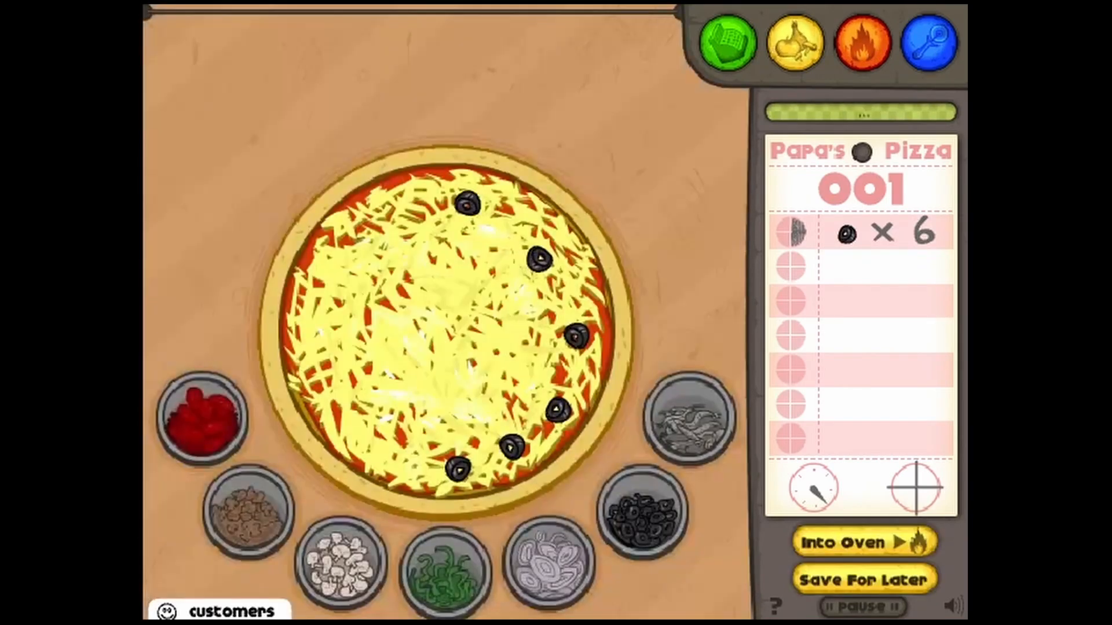
click(861, 542)
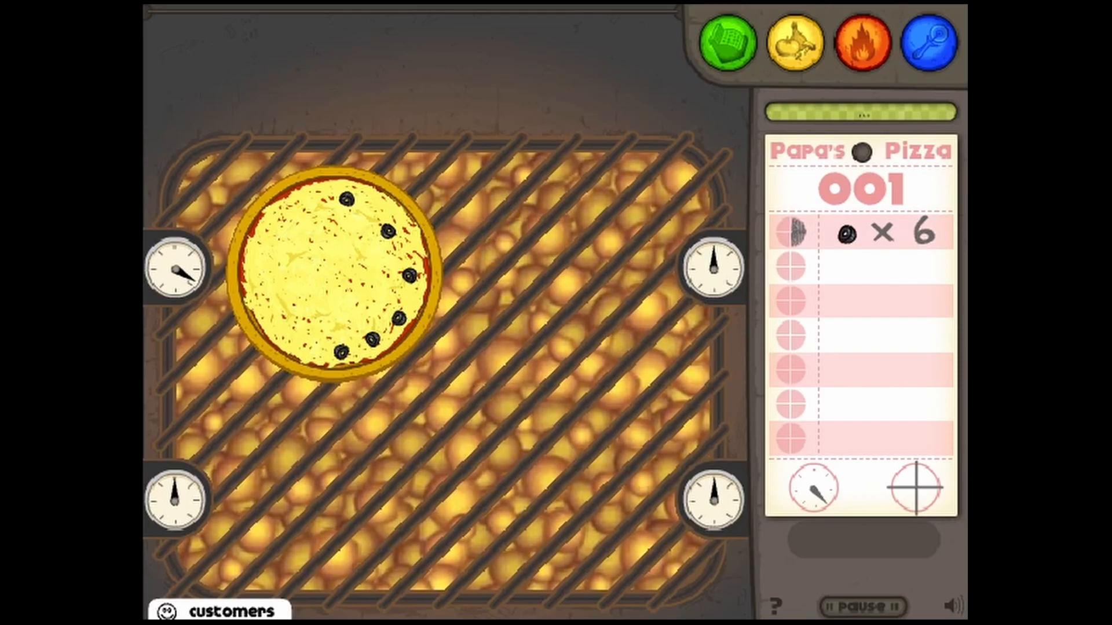
Move the baked olive pizza to the cutting board, quarter it and serve order 001.
drag(334, 277, 163, 277)
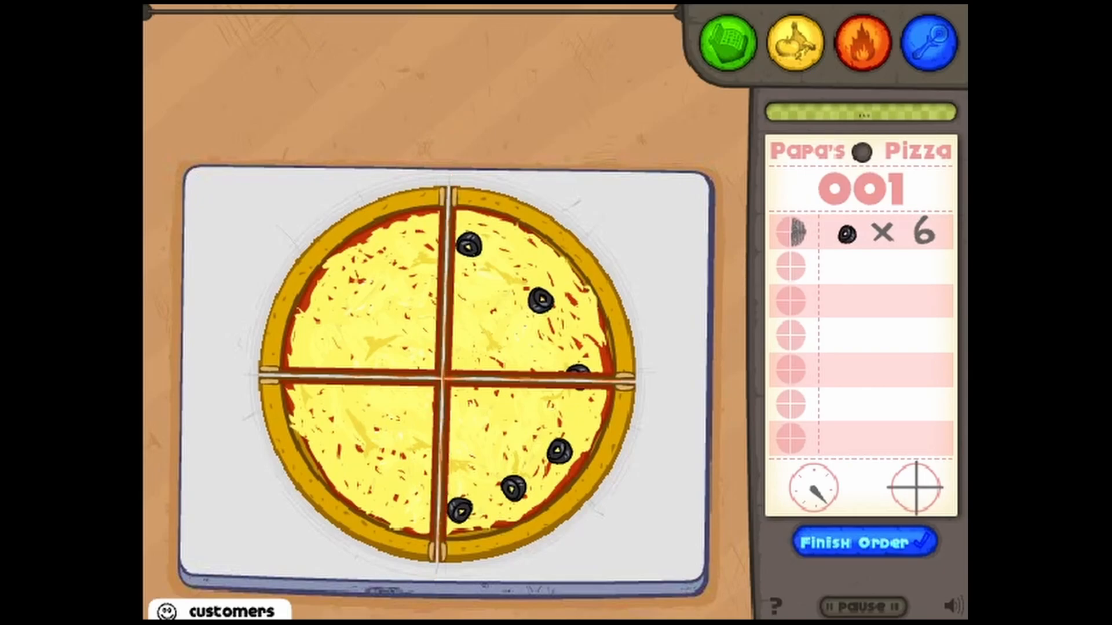
click(863, 541)
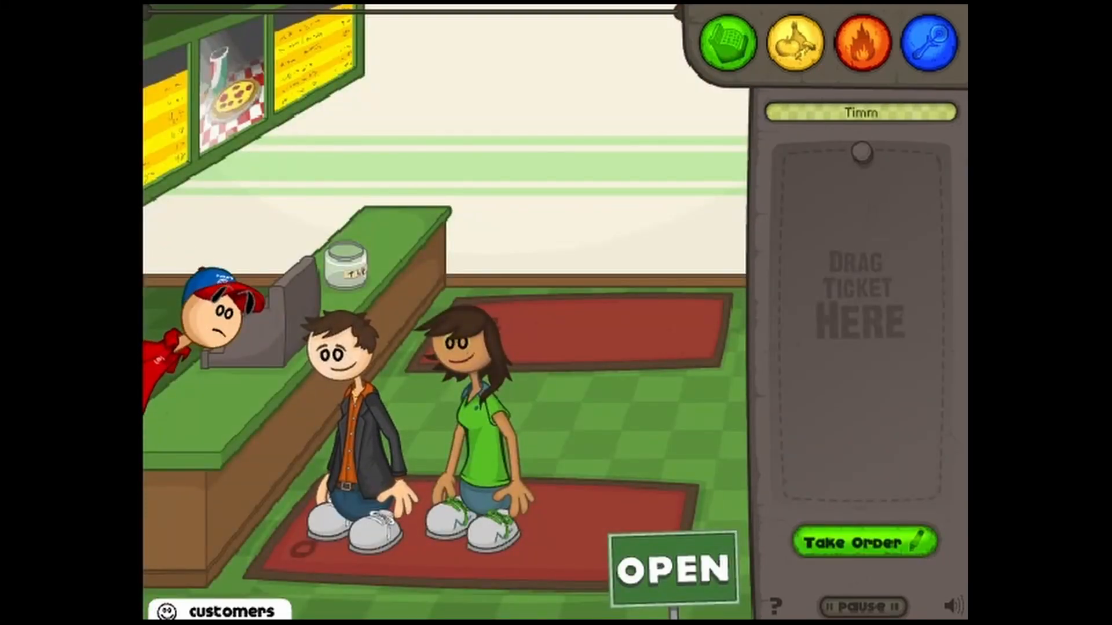
Take orders 002 and 003 from both customers and hang the new ticket on the line.
click(863, 541)
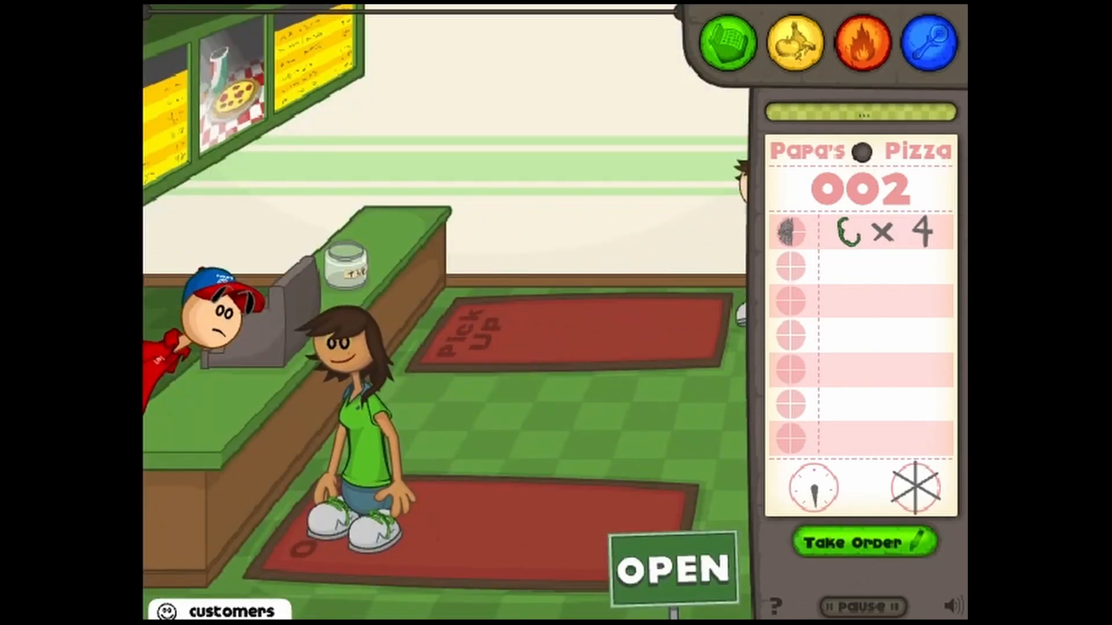
click(862, 541)
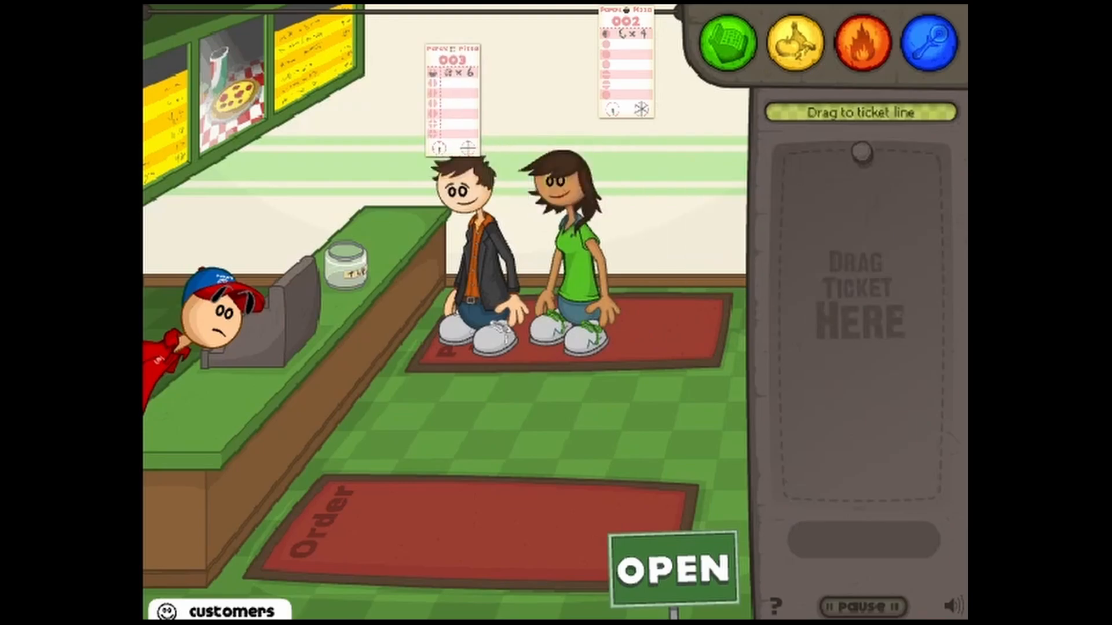
drag(451, 85, 858, 284)
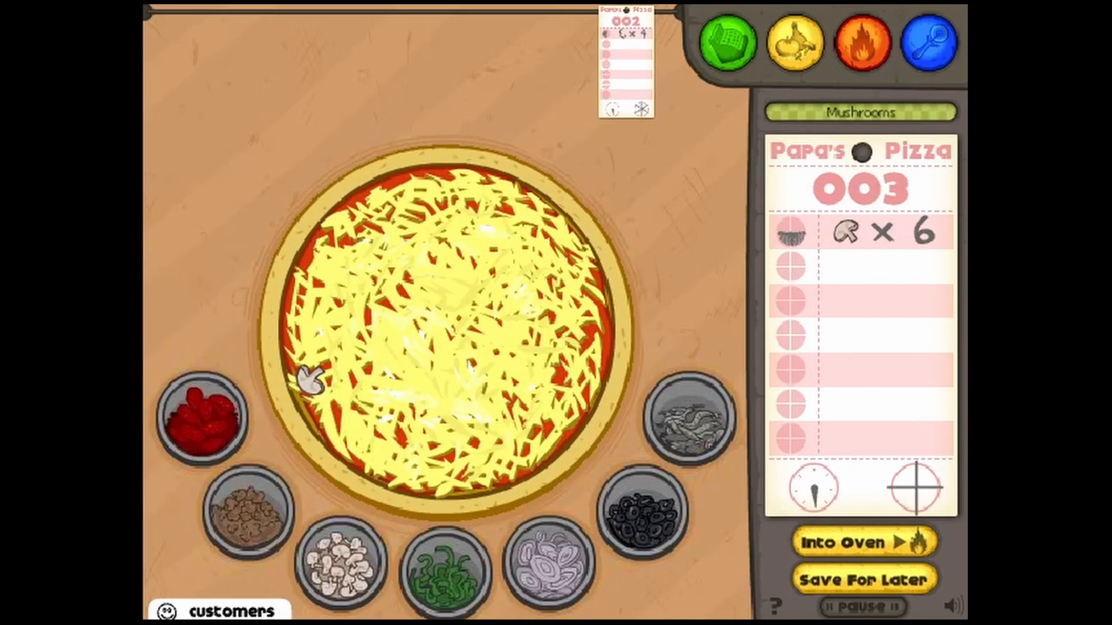
Place the six mushrooms on order 003's pizza and send it into the oven.
click(348, 436)
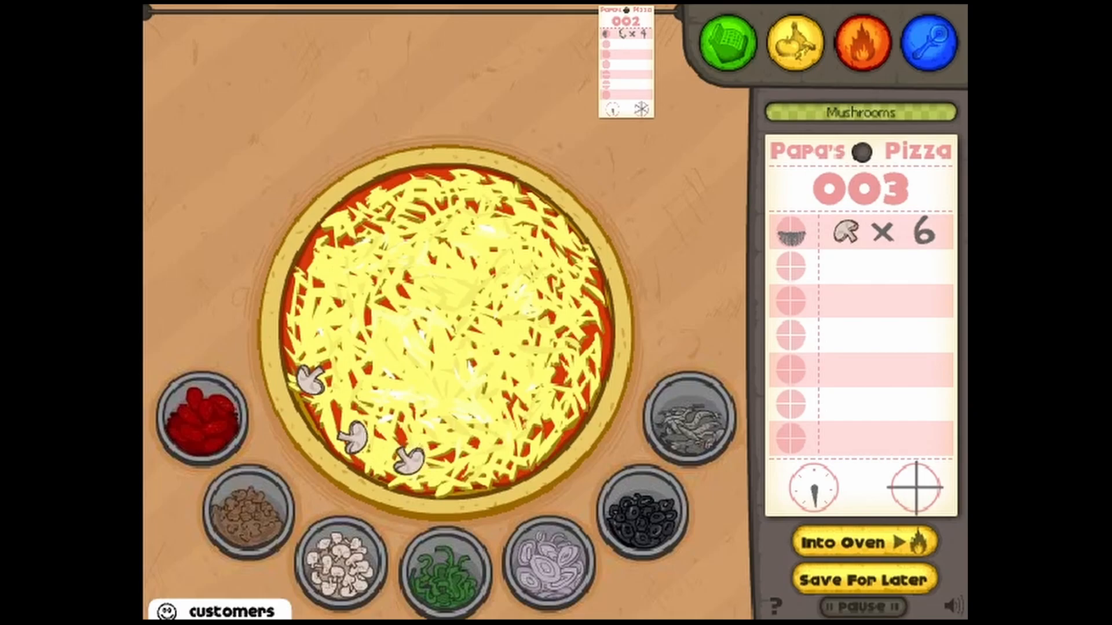
click(440, 461)
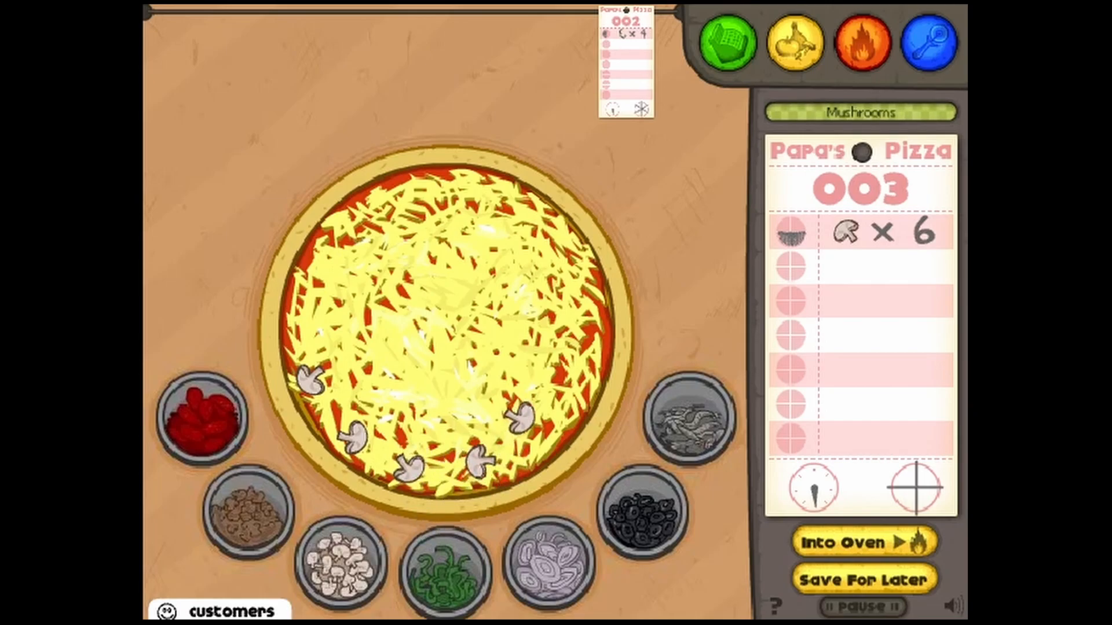
click(561, 397)
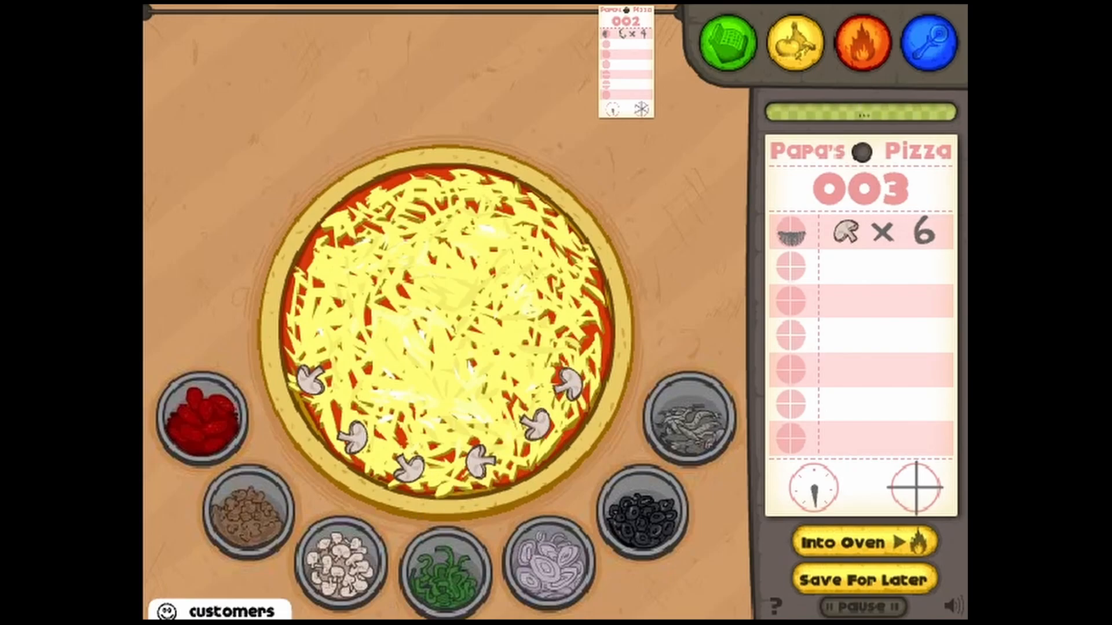
click(847, 541)
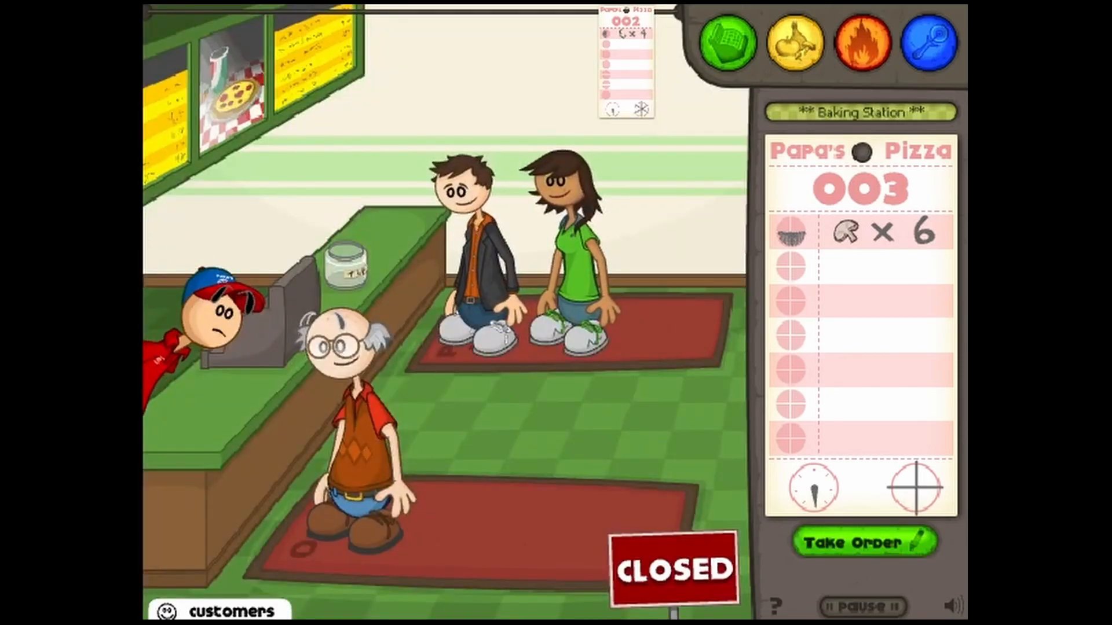
Cut order 003's baked mushroom pizza into quarters and finish the order.
click(862, 43)
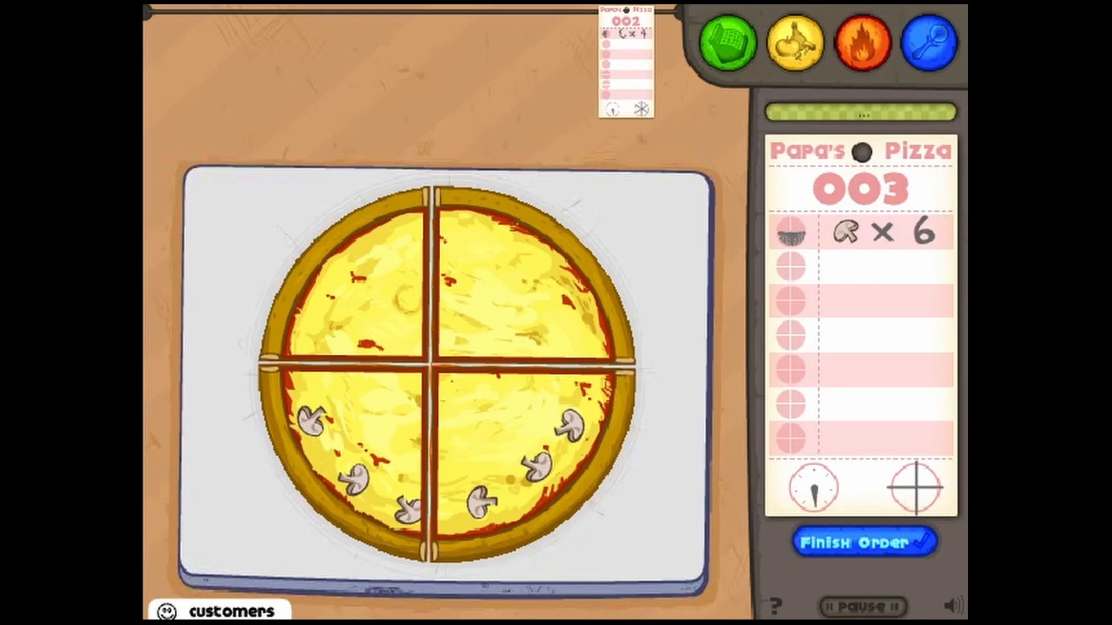
click(865, 543)
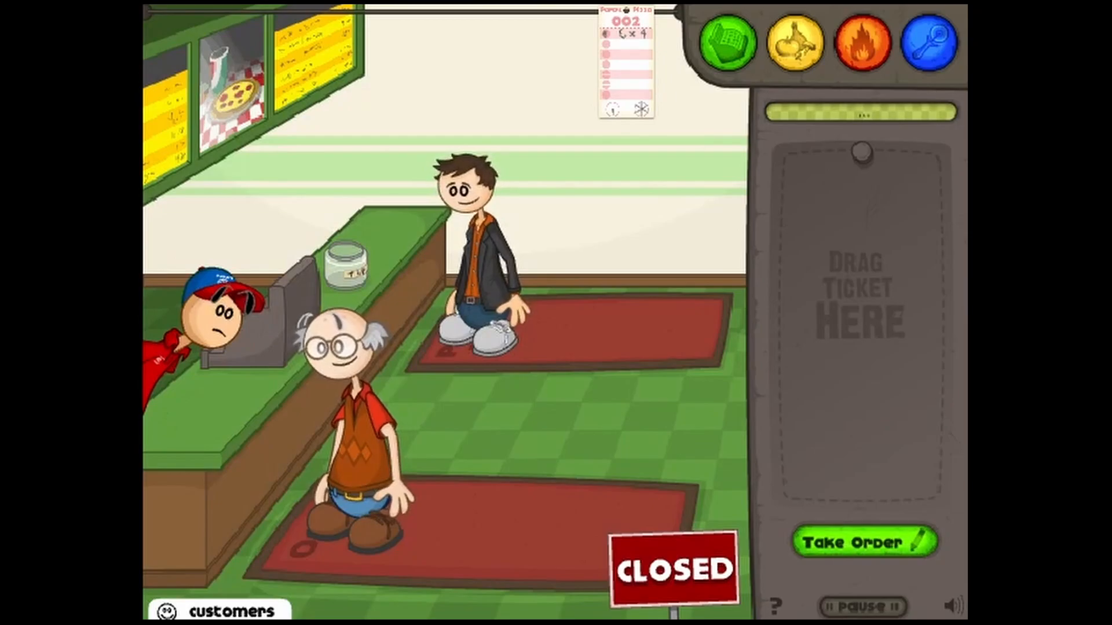
Take order 004, cover its pizza with eight anchovies and send it to bake.
click(864, 542)
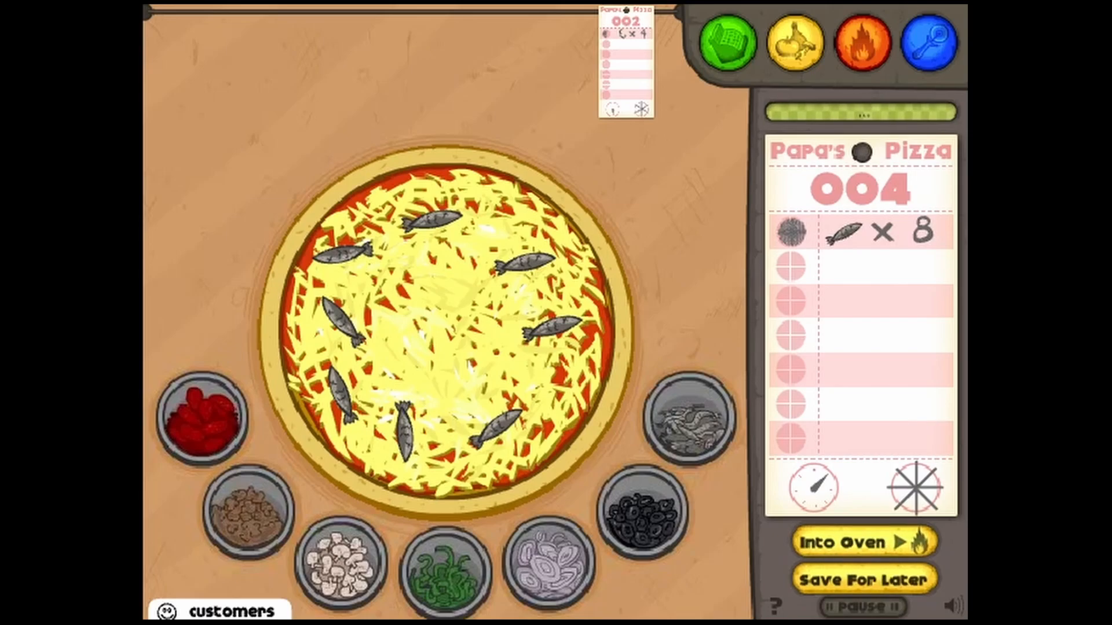
click(861, 542)
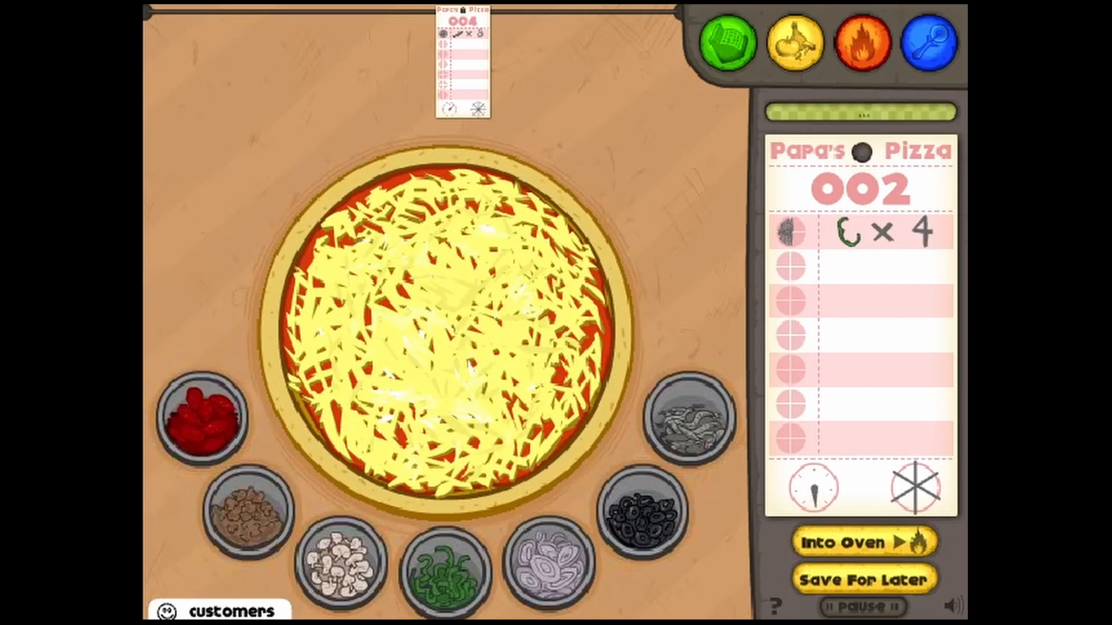
Place four green peppers on order 002's cheese pizza.
drag(447, 575, 361, 258)
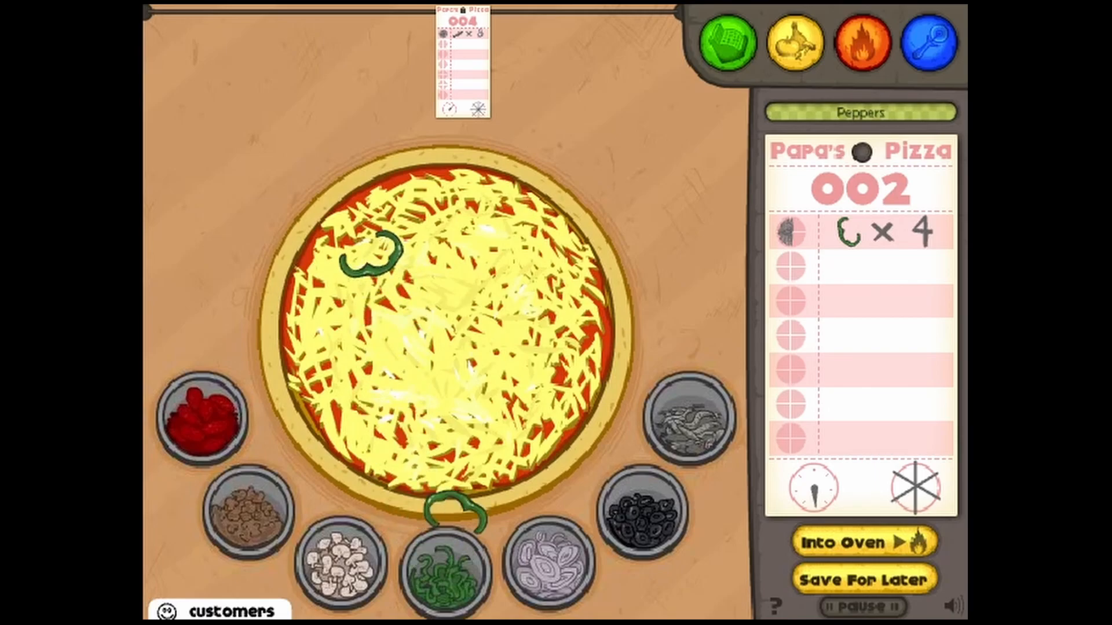
click(482, 277)
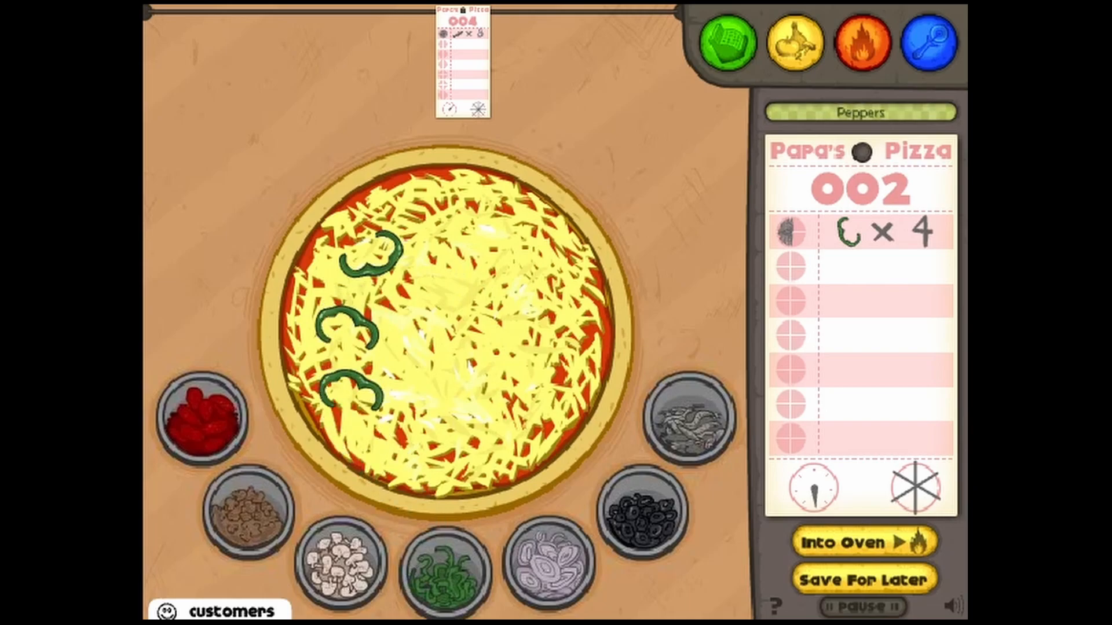
click(368, 432)
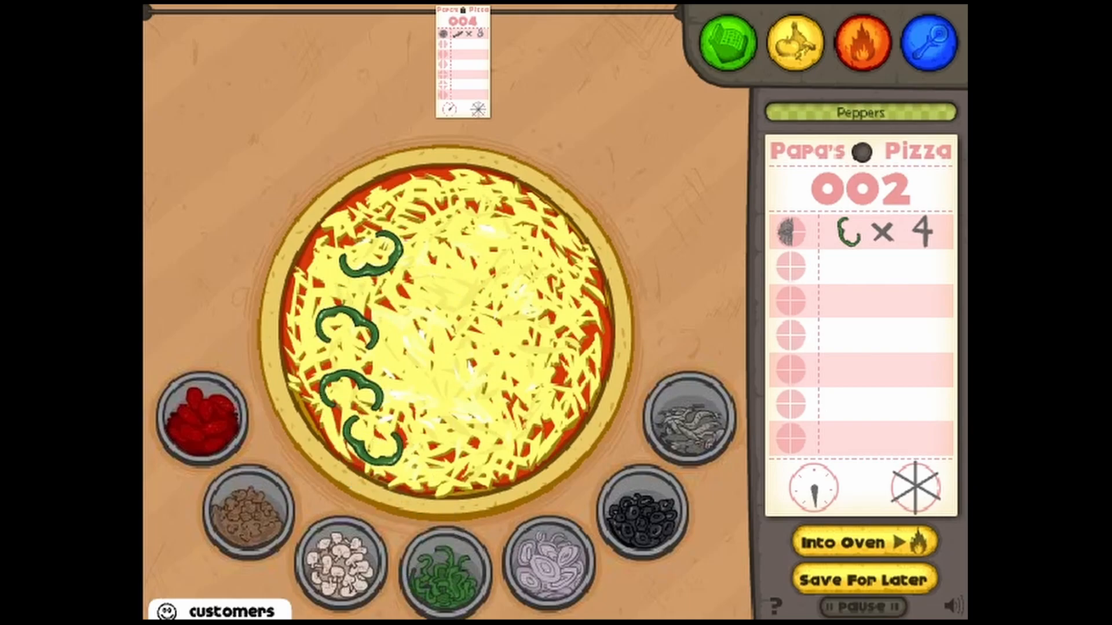
click(841, 541)
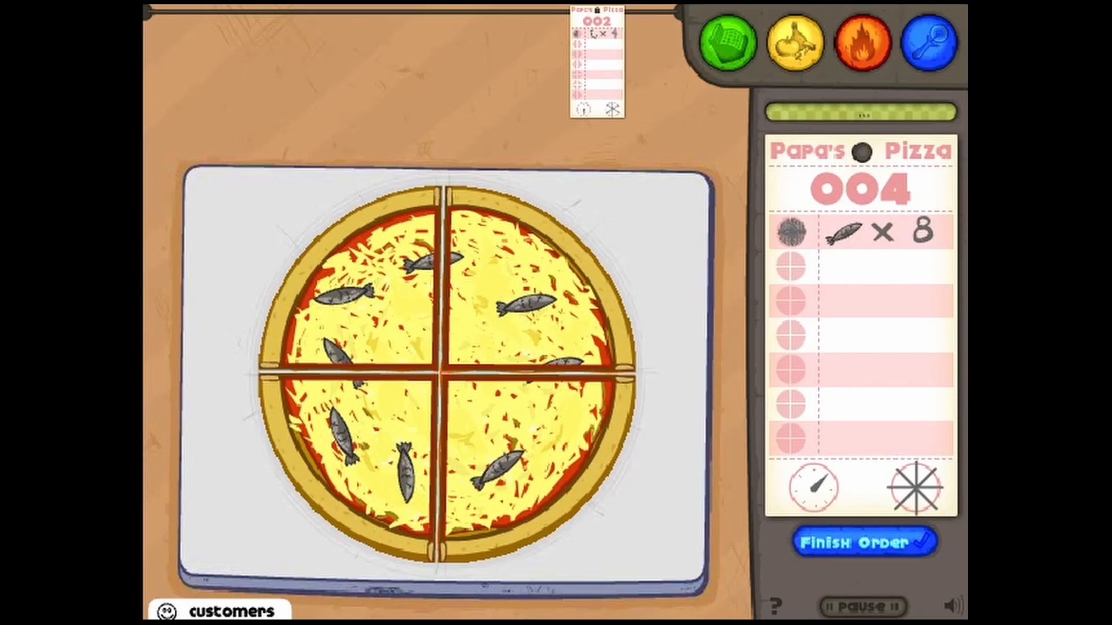
Cut order 004's anchovy pizza along both diagonals into eight and serve it.
drag(581, 241, 312, 489)
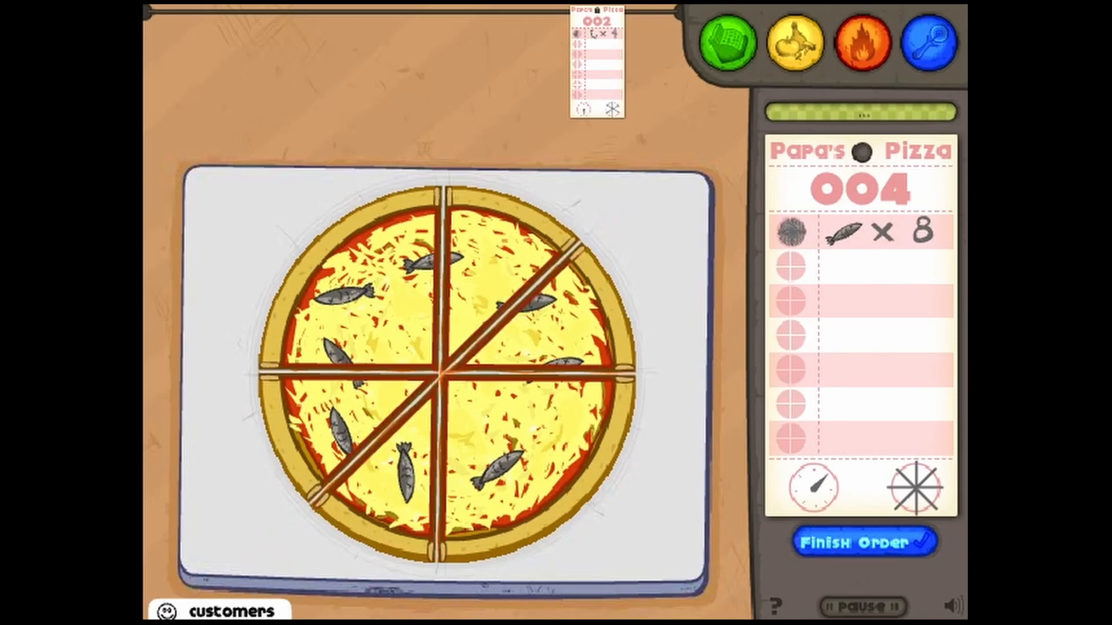
drag(274, 206, 610, 531)
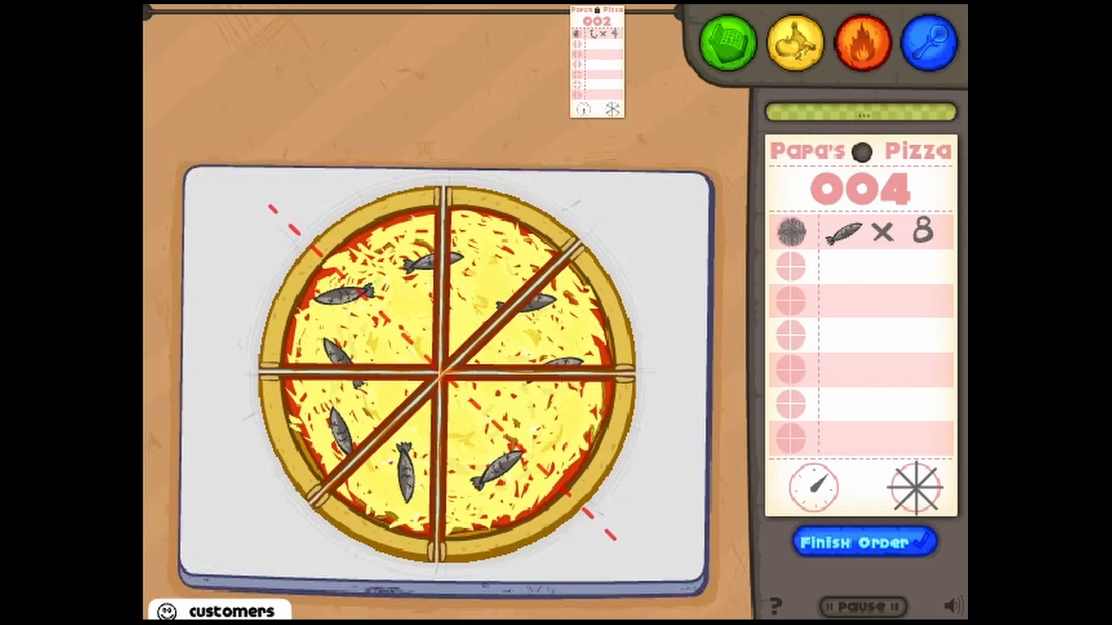
click(864, 542)
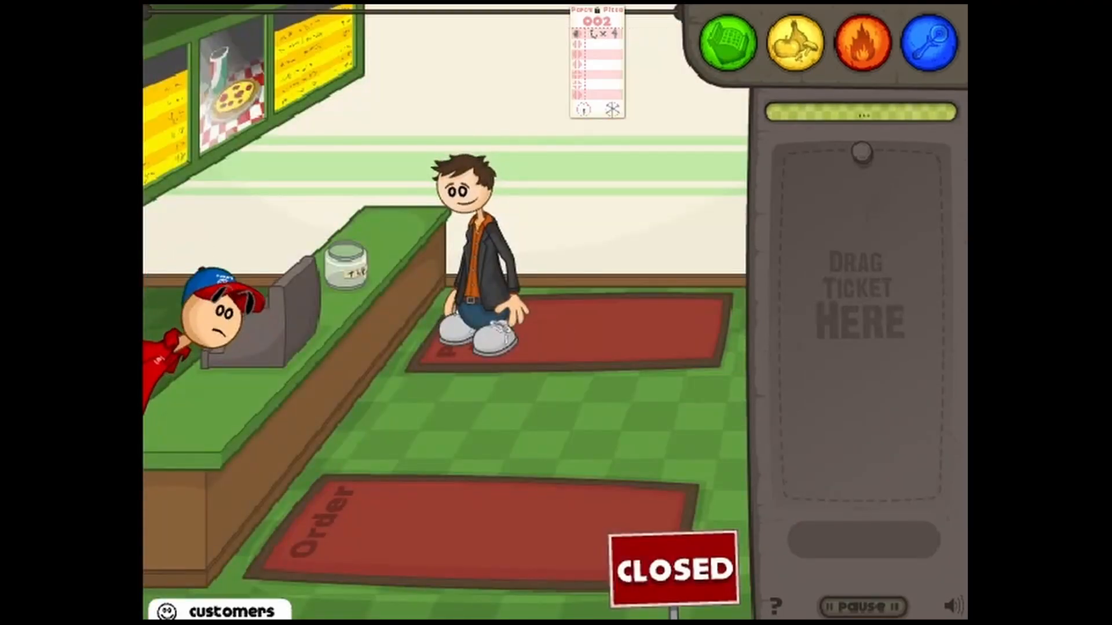
Bring order 002's baked green-pepper pizza out to the cutting board.
click(861, 44)
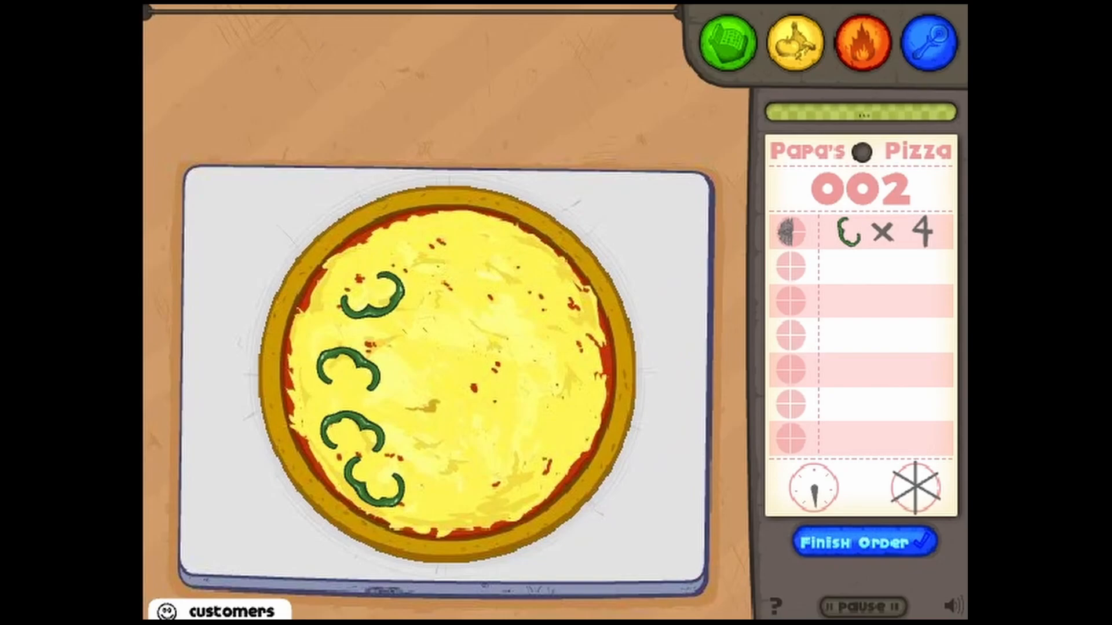
Slice order 002's pepper pizza into eight and serve it, ending the day at 89% quality.
drag(244, 458, 625, 210)
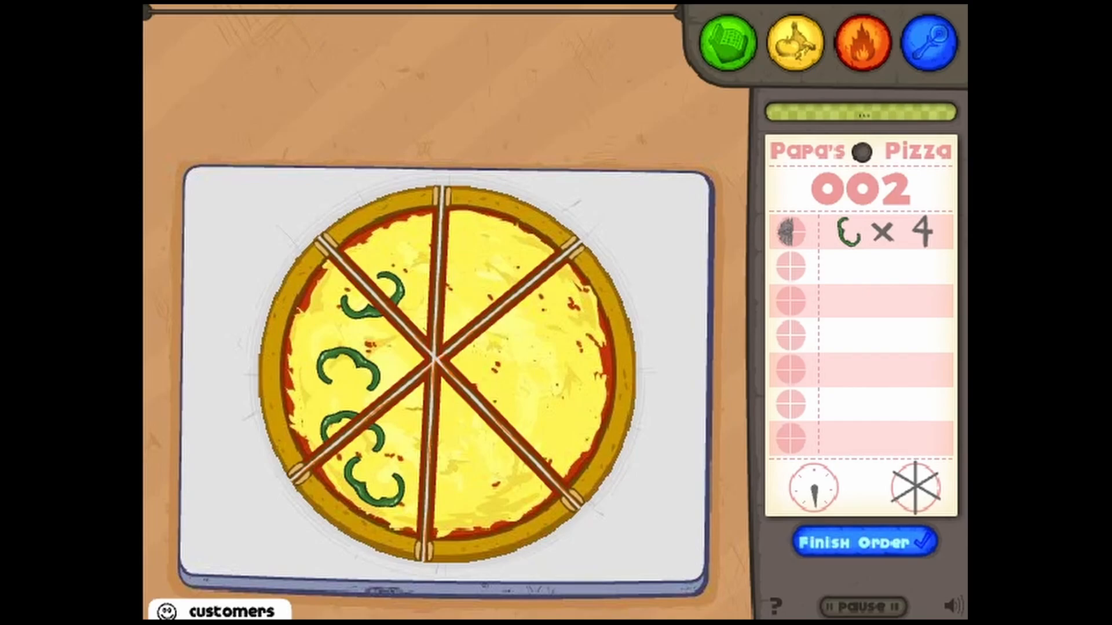
click(864, 541)
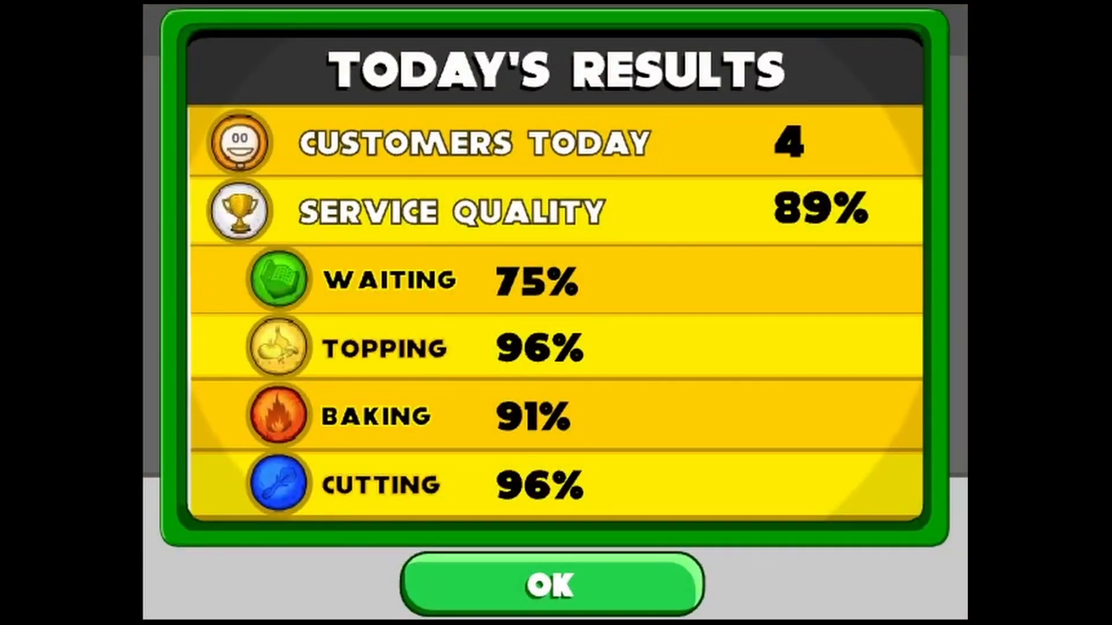
Dismiss Today's Results and the rank 2 Trainee screen to begin the next day.
click(555, 583)
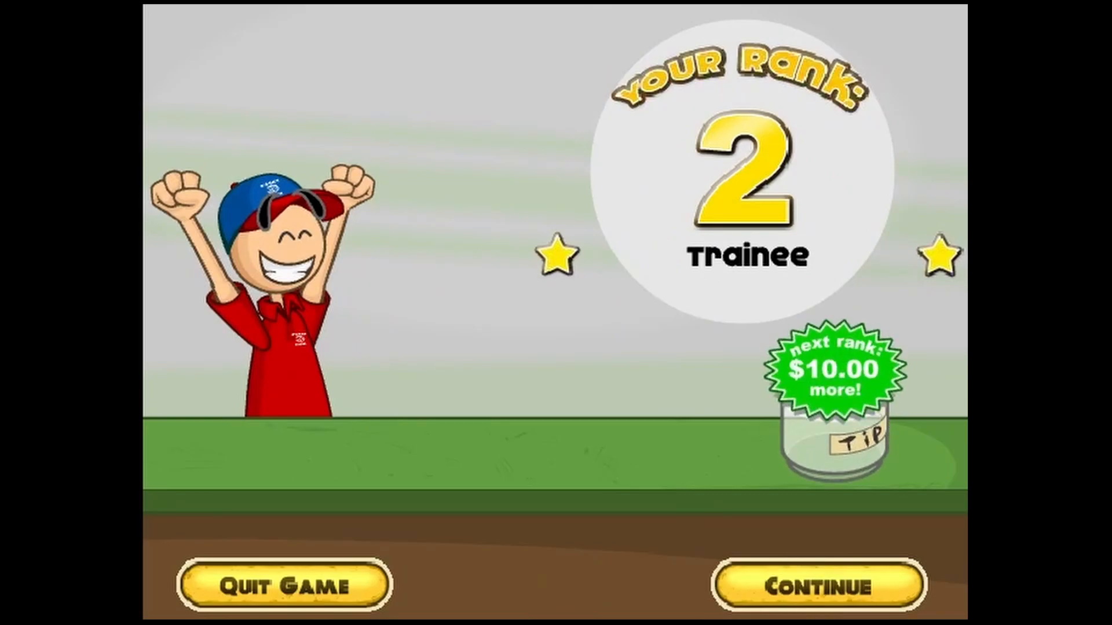
click(819, 586)
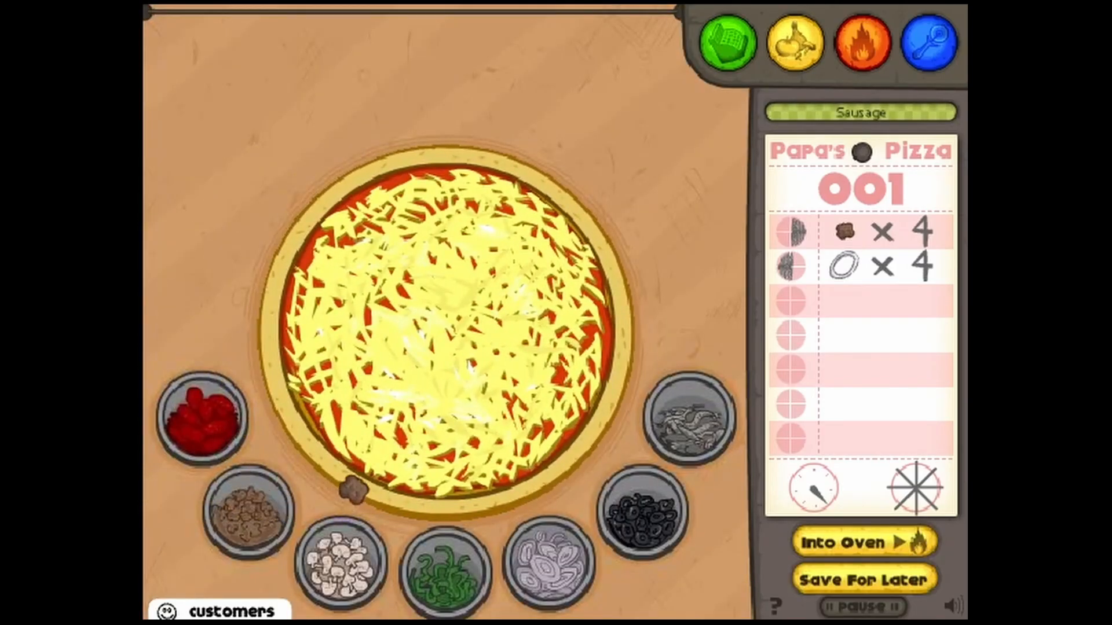
Put four sausages on the right half and four onions on the left, then return to the lobby.
drag(355, 488, 549, 244)
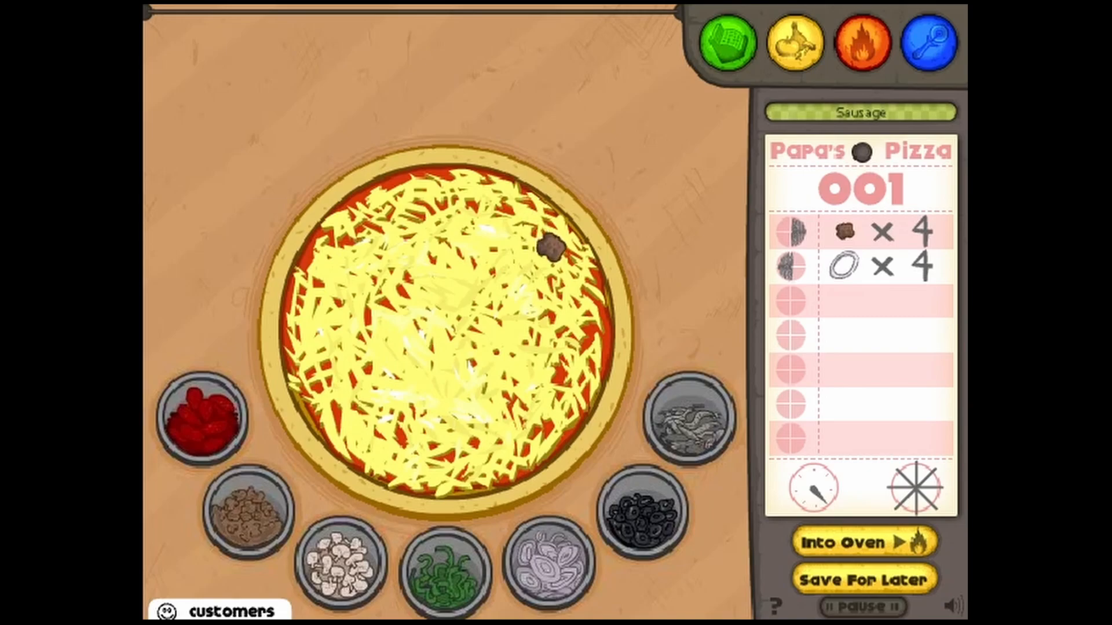
drag(244, 504, 564, 344)
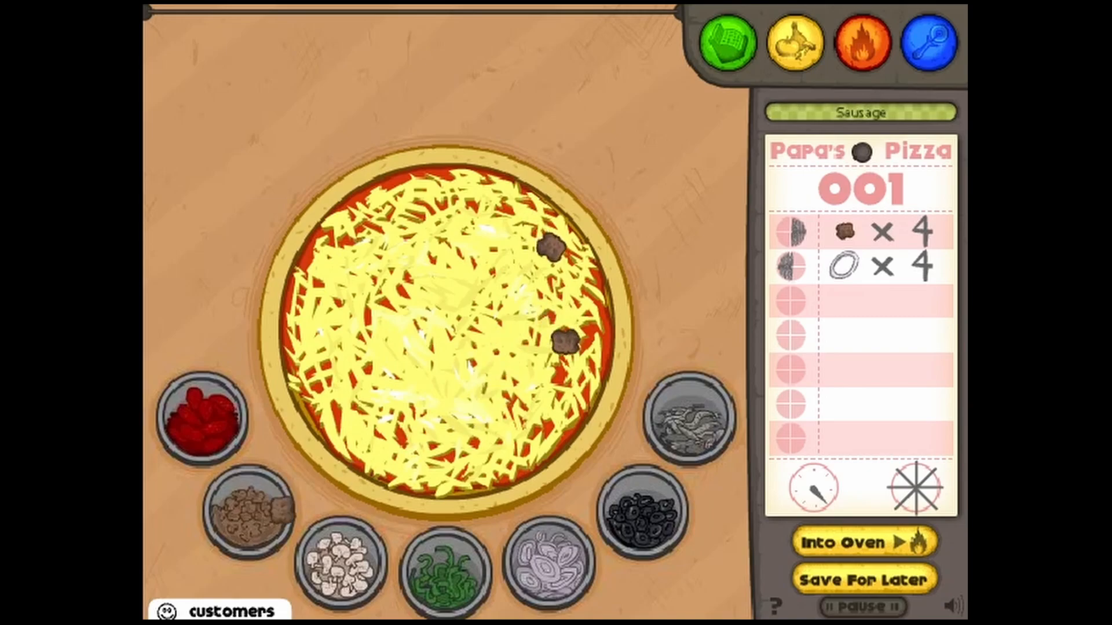
click(535, 418)
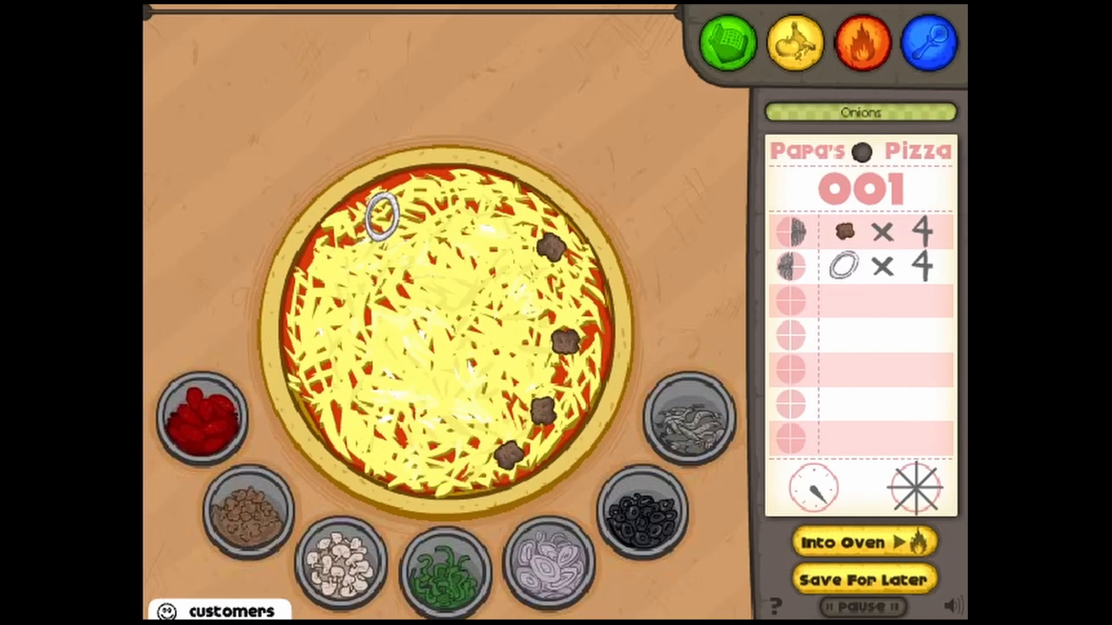
click(425, 454)
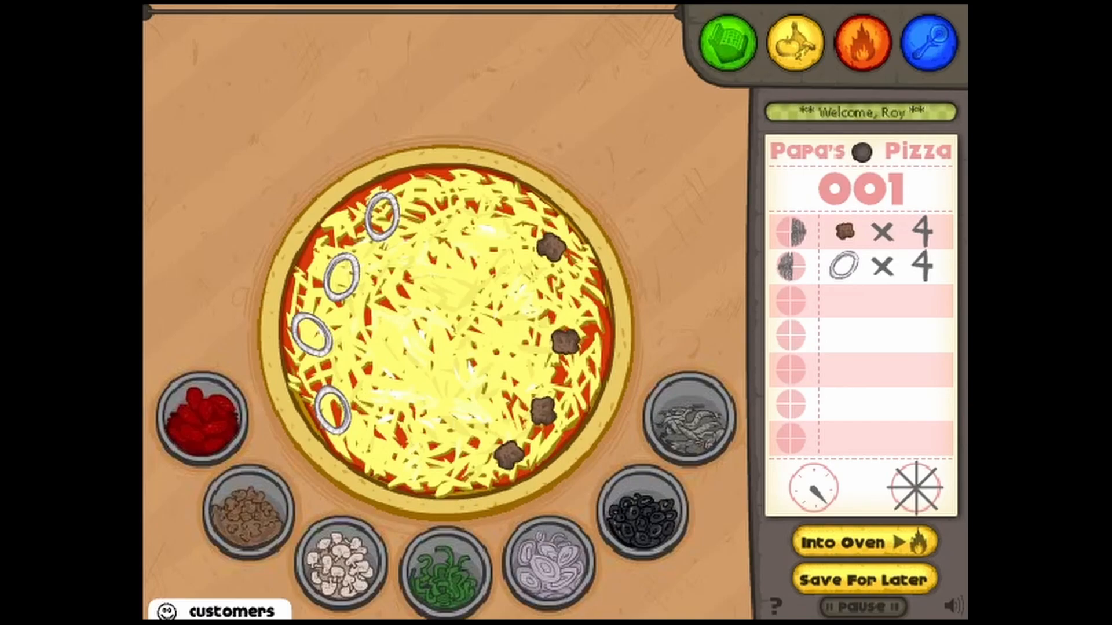
click(861, 542)
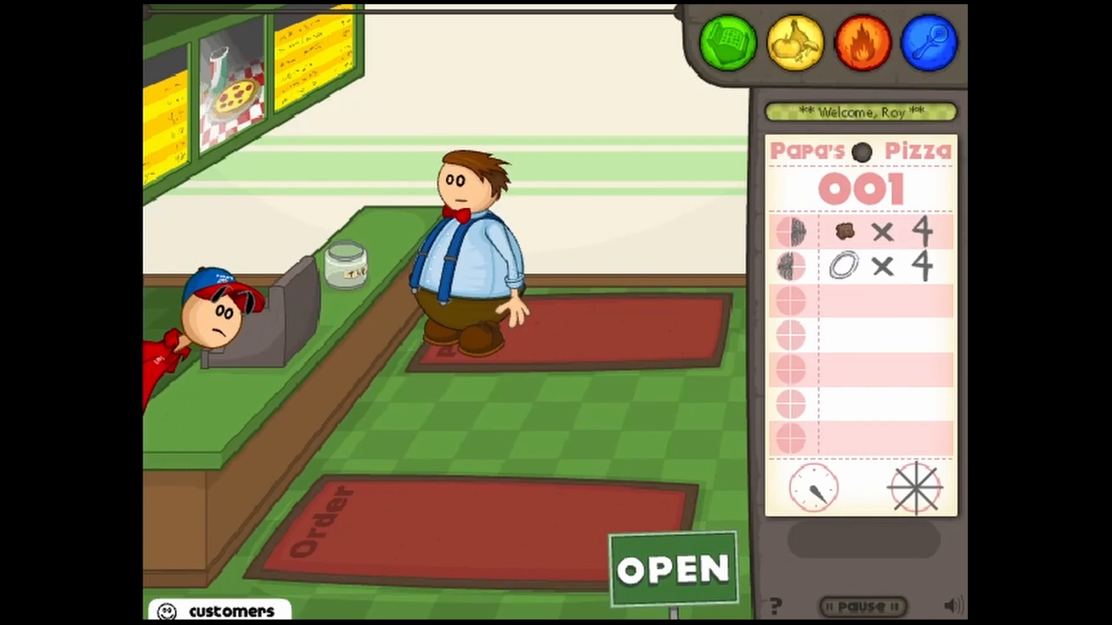
Take order 002 for an all-pepperoni pizza and place its first three pepperoni.
click(860, 44)
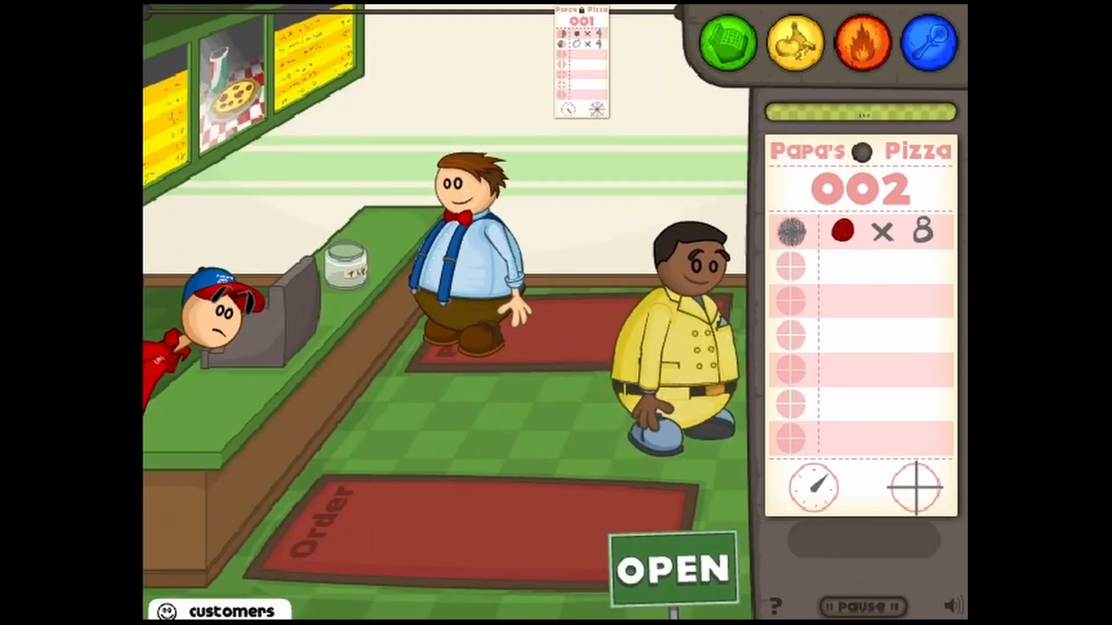
click(794, 43)
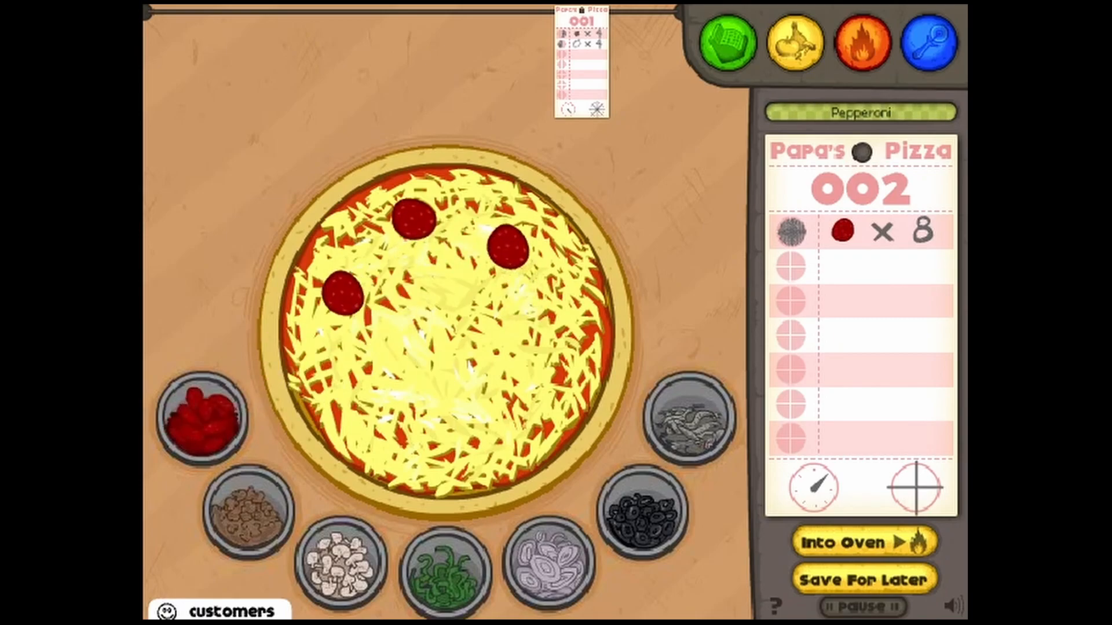
Place the last pepperoni to reach eight on order 002 and send it into the oven.
click(404, 468)
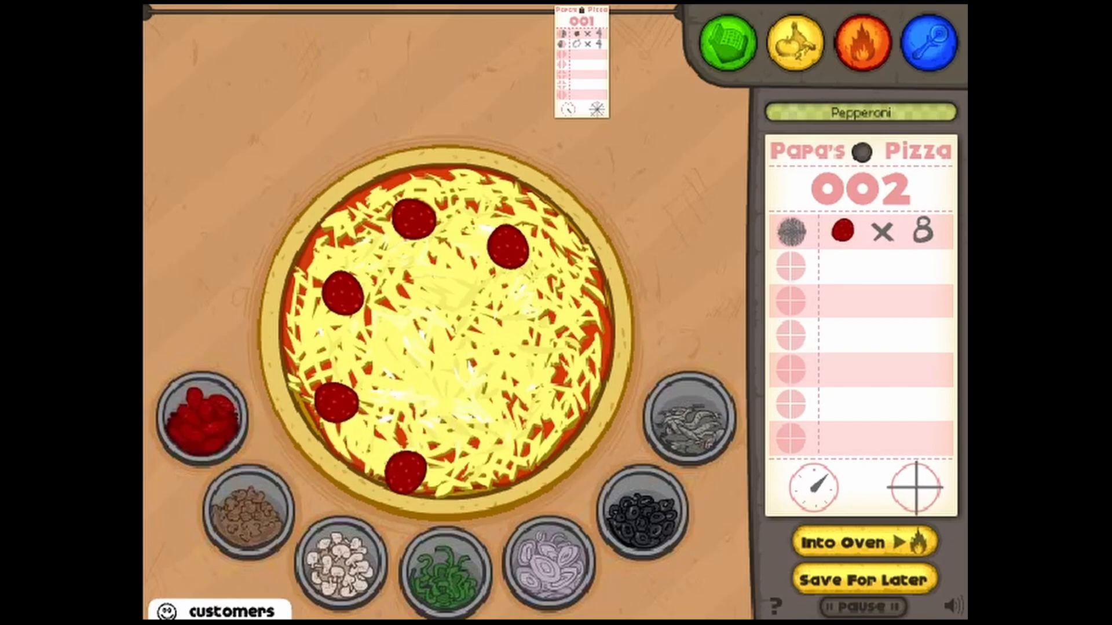
click(546, 393)
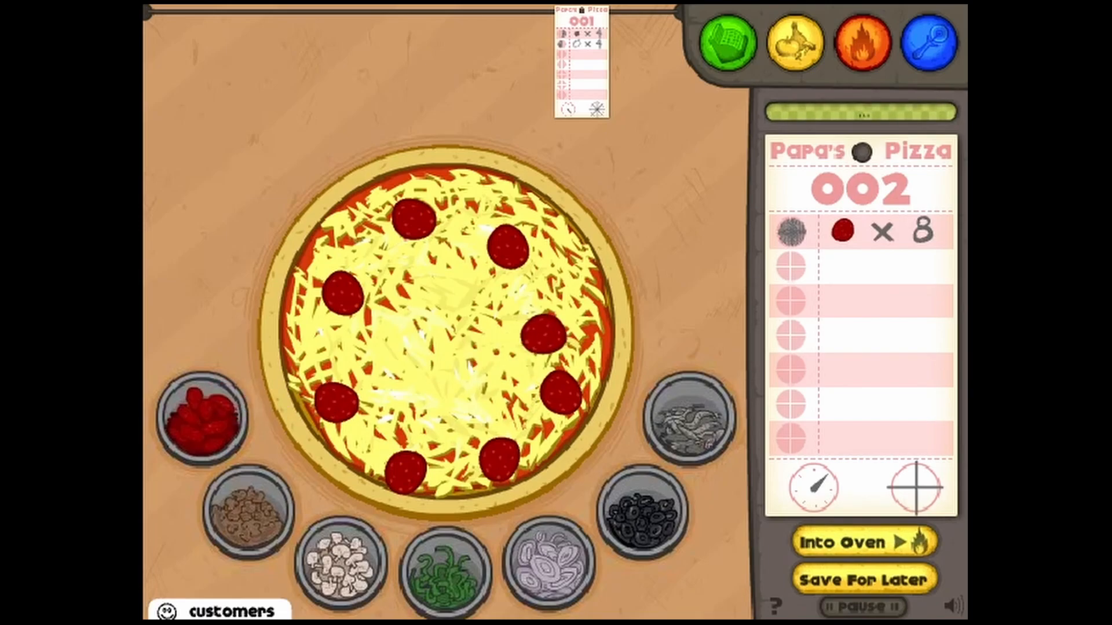
click(842, 541)
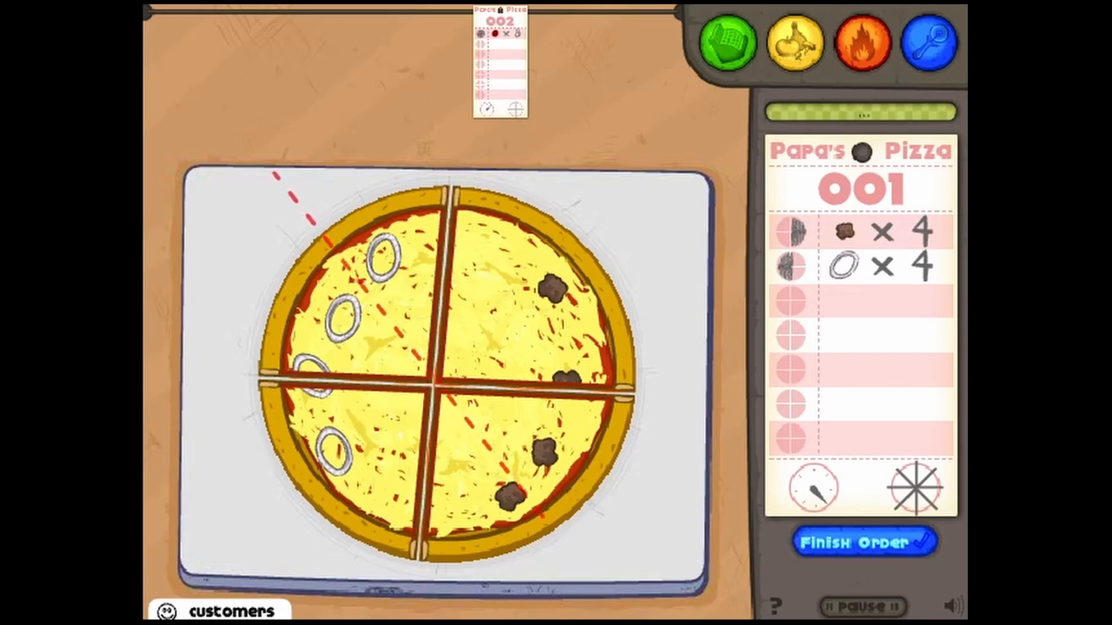
Make the final diagonal cut on the sausage-and-onion pizza and finish order 001.
click(915, 487)
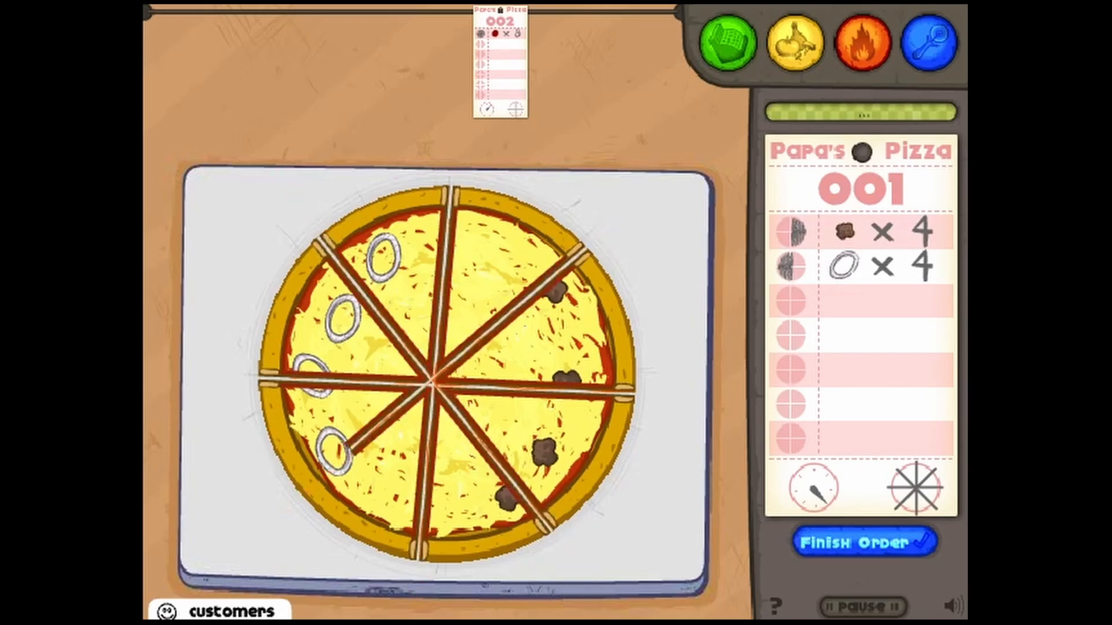
click(864, 541)
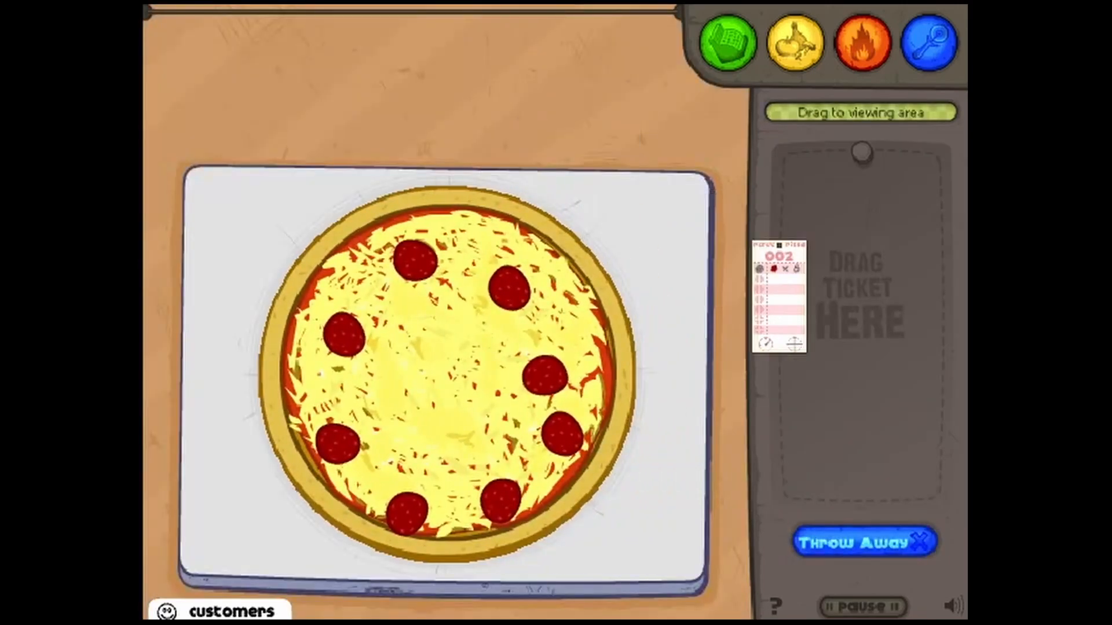
Bring up ticket 002, cut the pepperoni pizza into quarters and finish the order.
drag(784, 298, 858, 304)
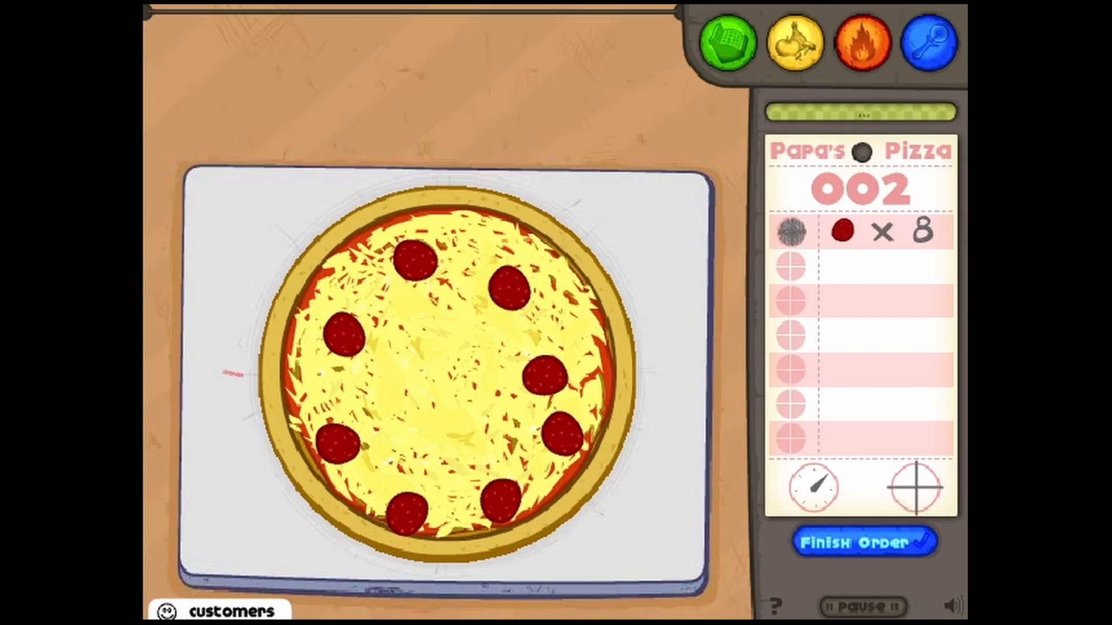
drag(258, 384, 634, 383)
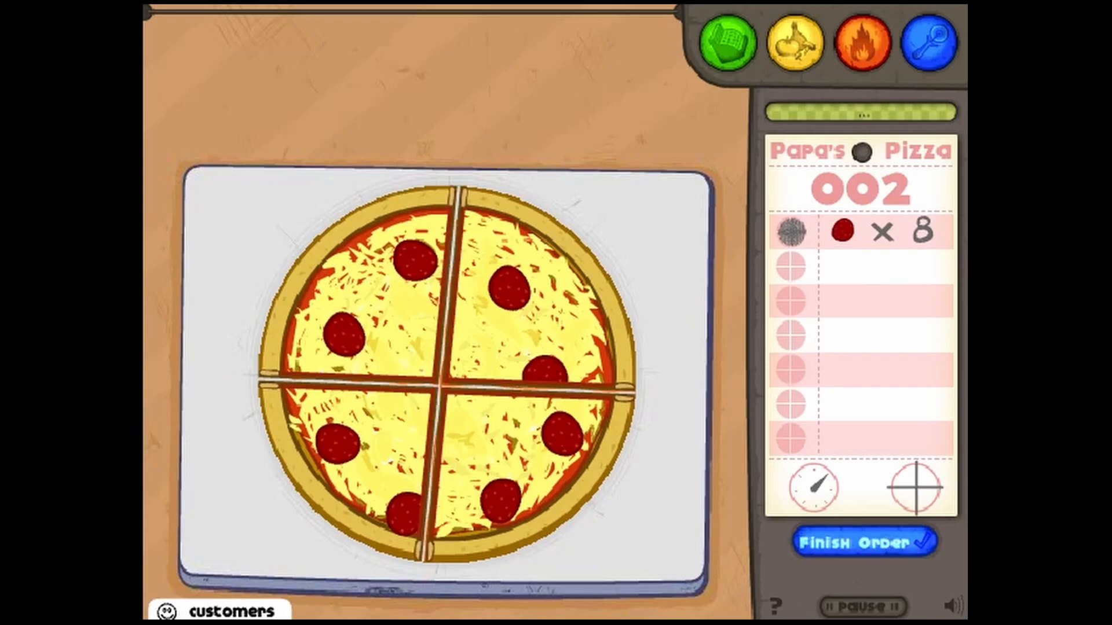
click(864, 541)
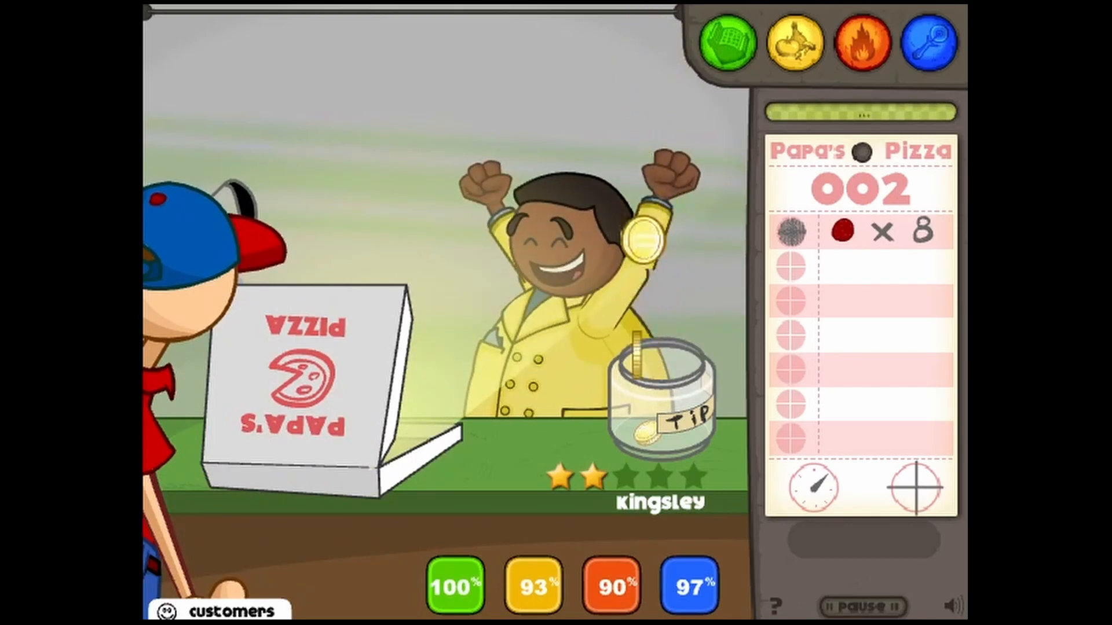
Leave Kingsley's tip screen and return to the Order Station counter.
click(656, 397)
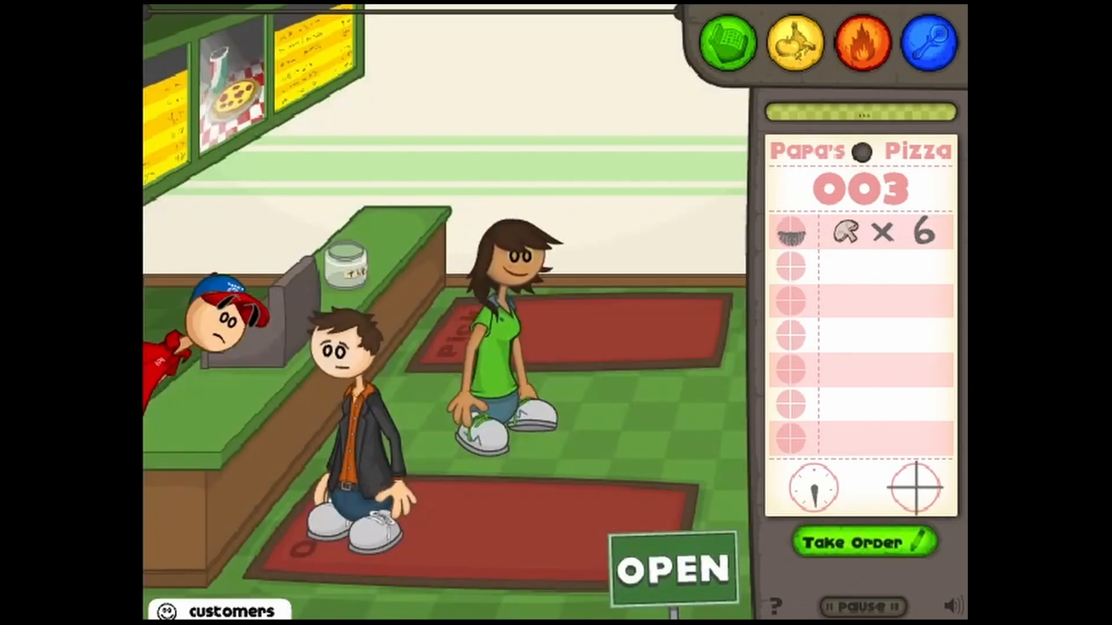
Take orders 004 and 005 from the two waiting customers.
click(862, 543)
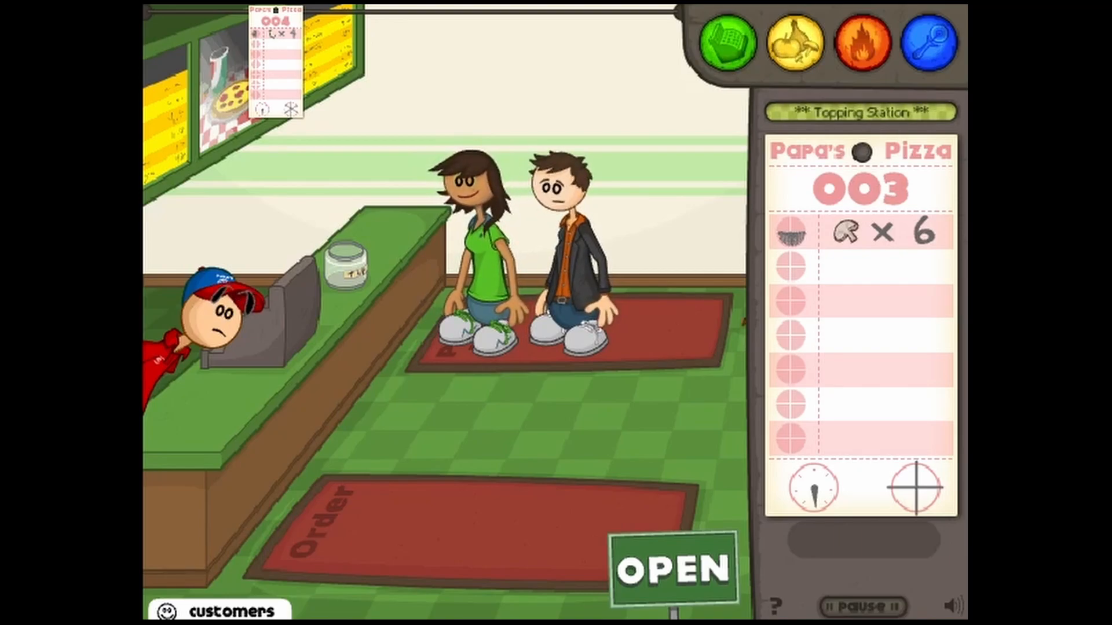
click(672, 571)
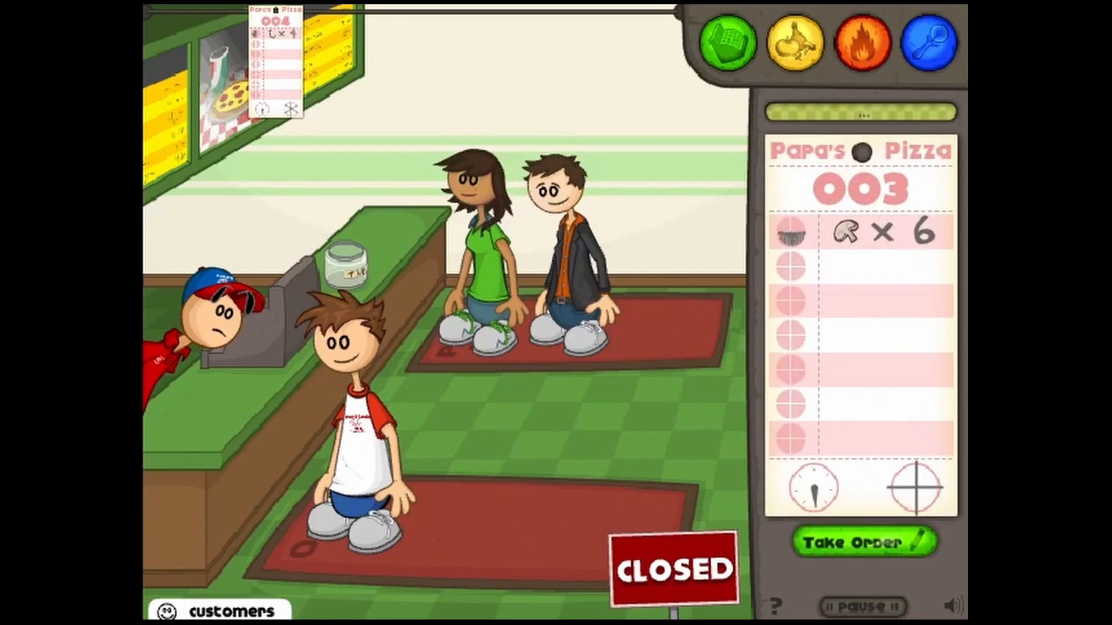
click(866, 542)
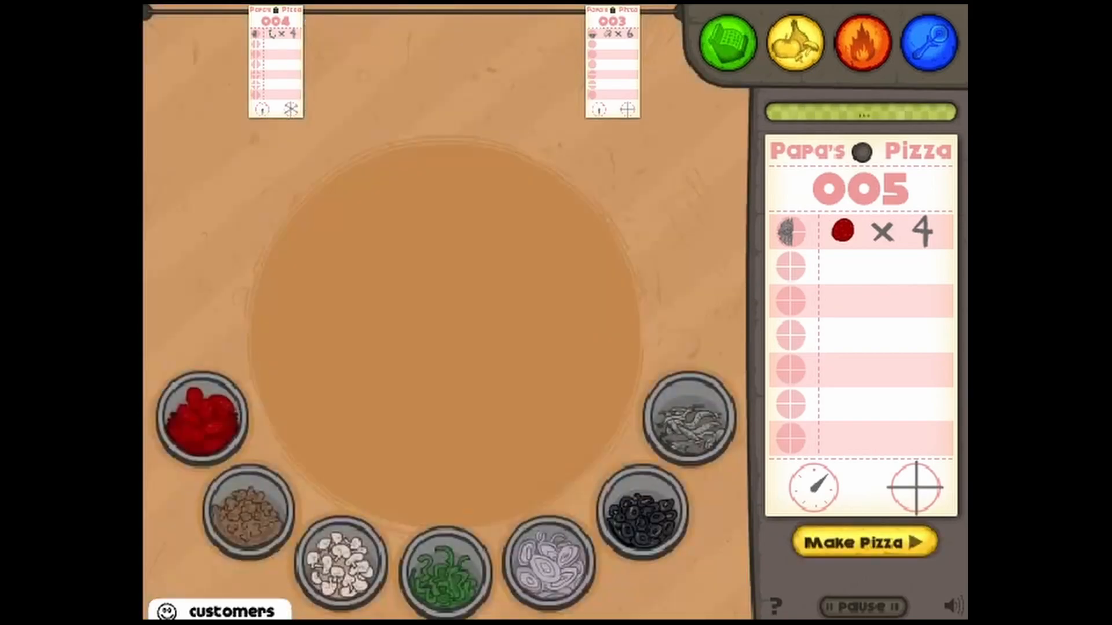
Spread sauce and cheese on order 005's dough and send the pepperoni pizza into the oven.
click(864, 541)
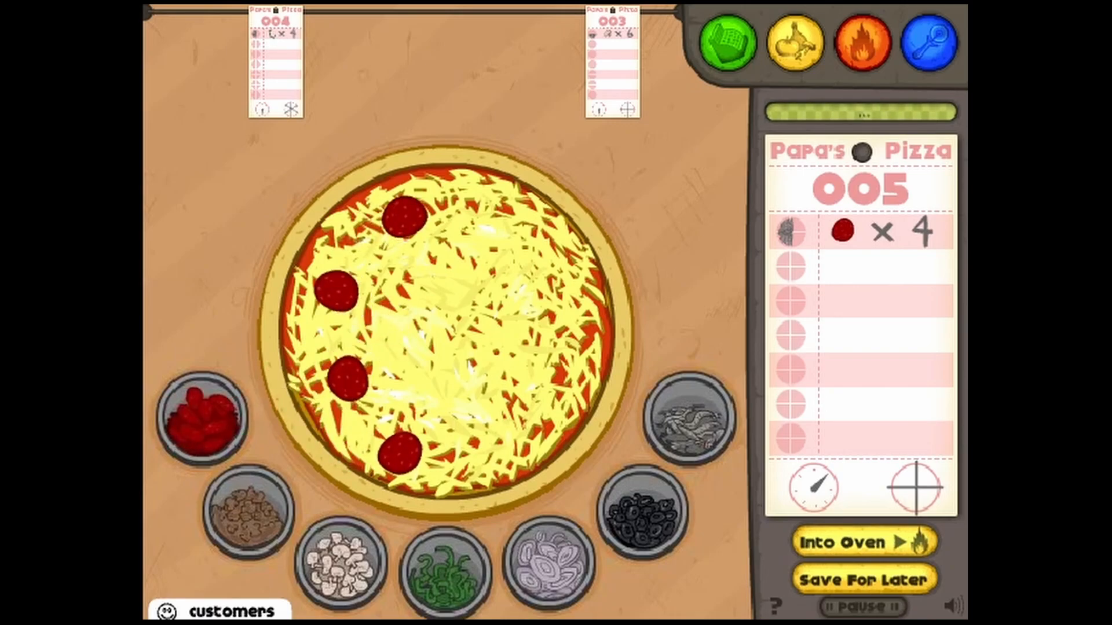
click(849, 542)
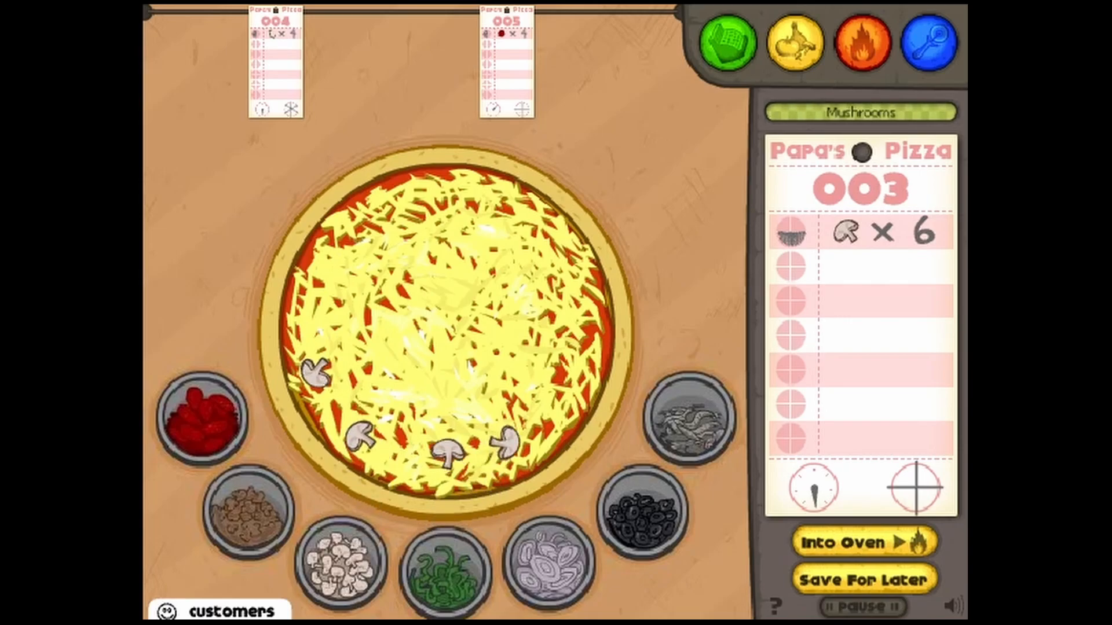
Place the fifth and sixth mushrooms on order 003's lower half and send it to bake.
click(567, 375)
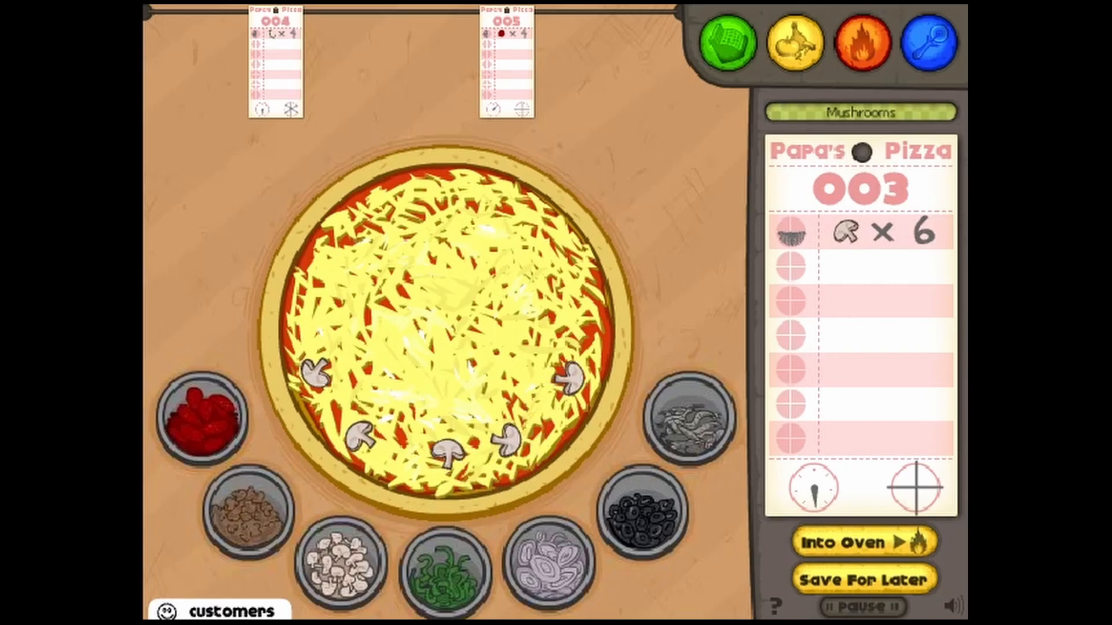
click(408, 394)
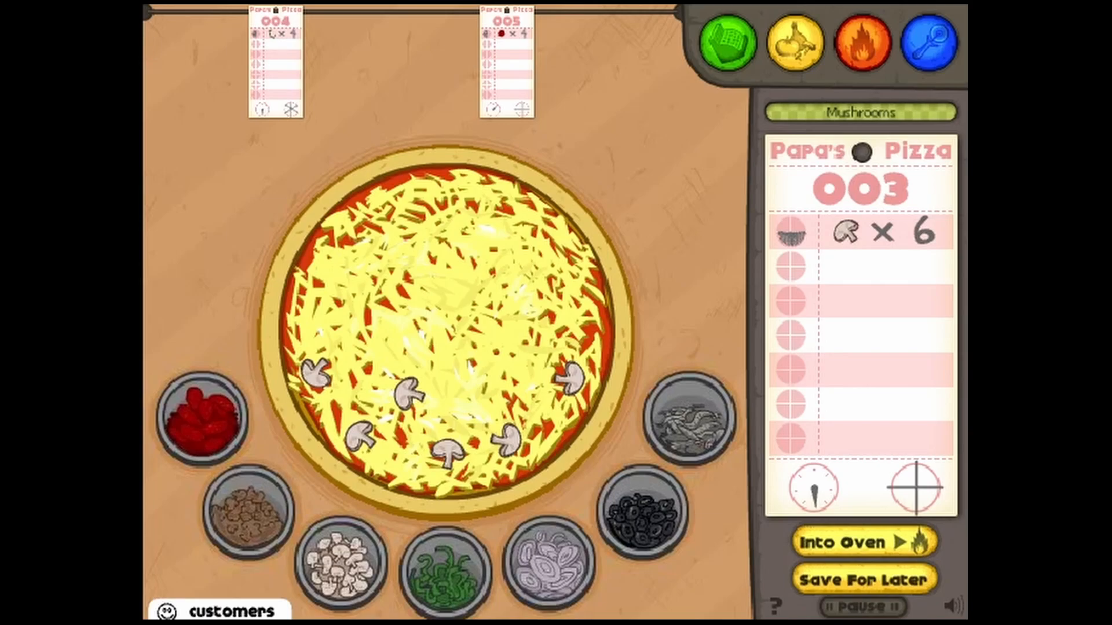
click(854, 541)
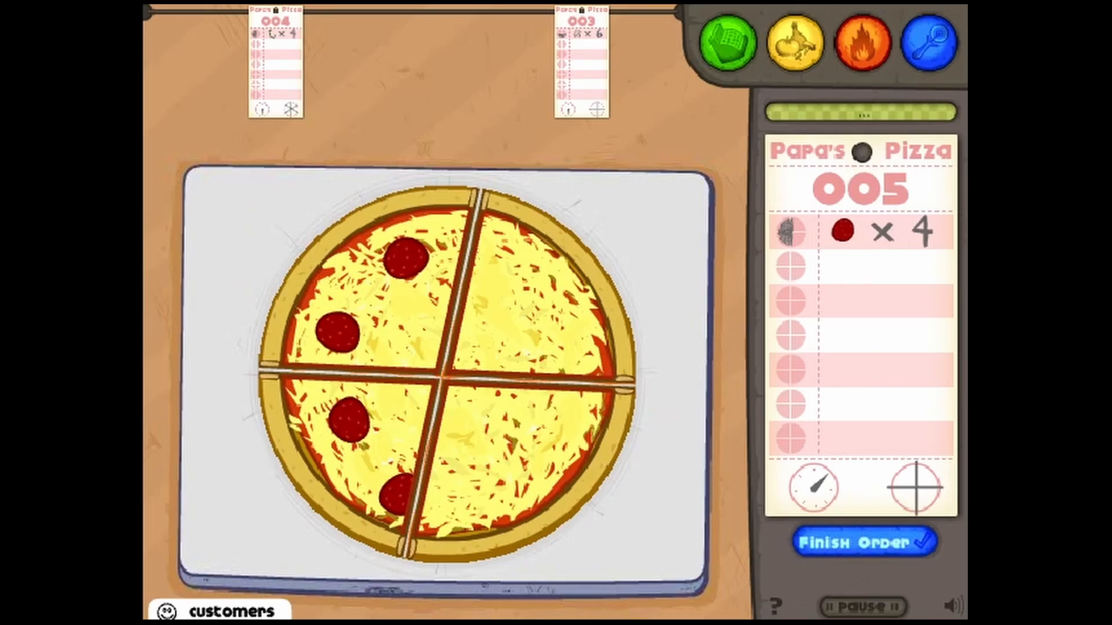
Finish and serve order 005's quartered pepperoni pizza.
click(864, 542)
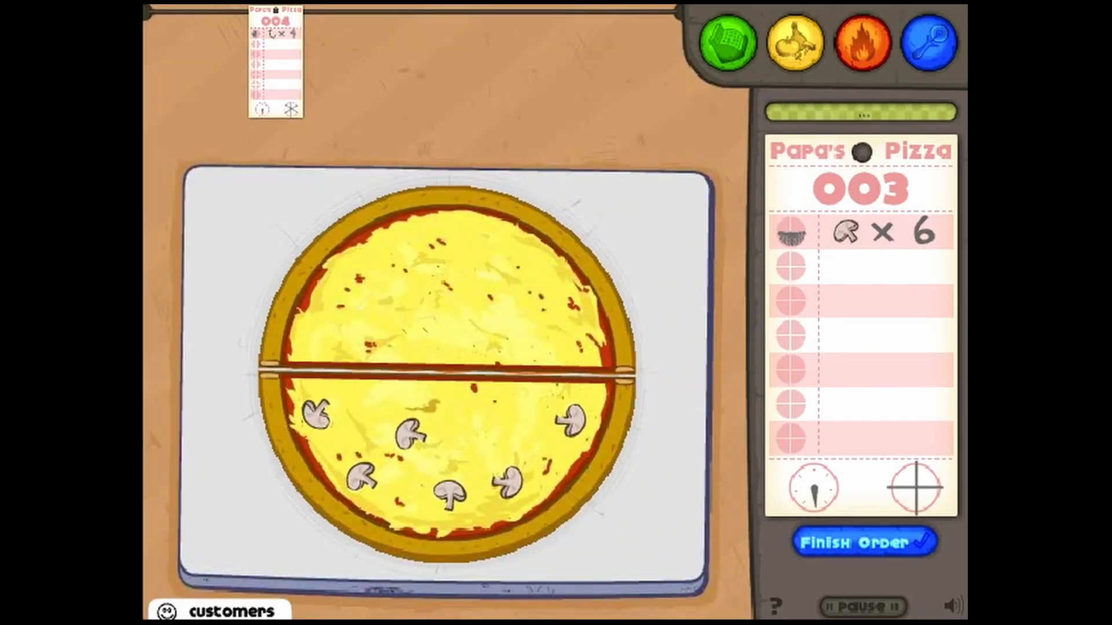
Cut order 003's mushroom pizza vertically into quarters and finish the order.
drag(440, 192, 441, 545)
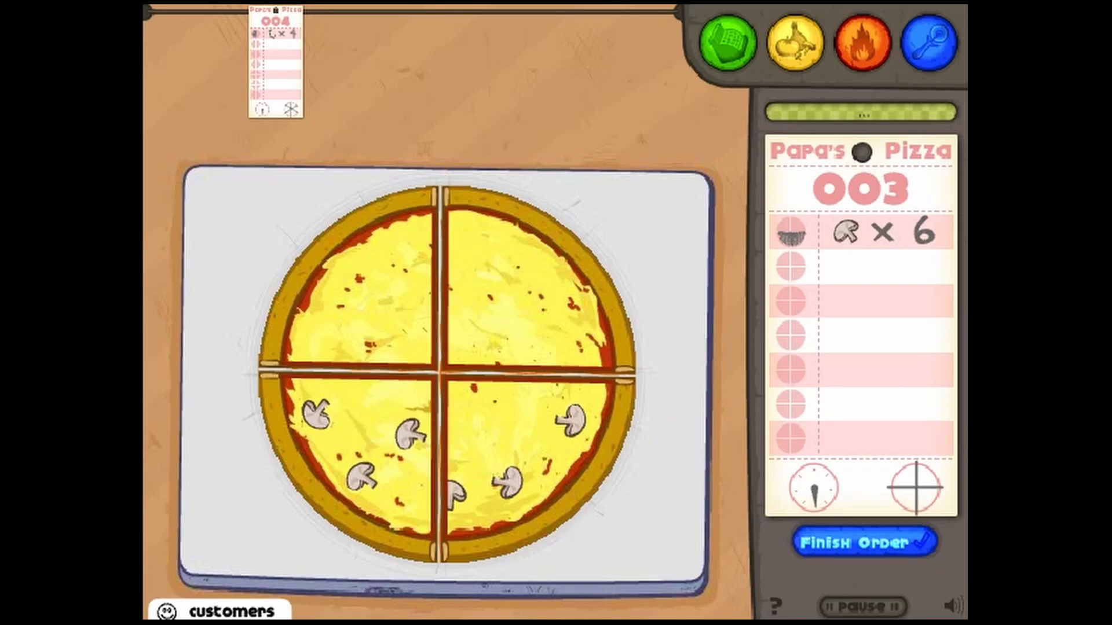
click(864, 541)
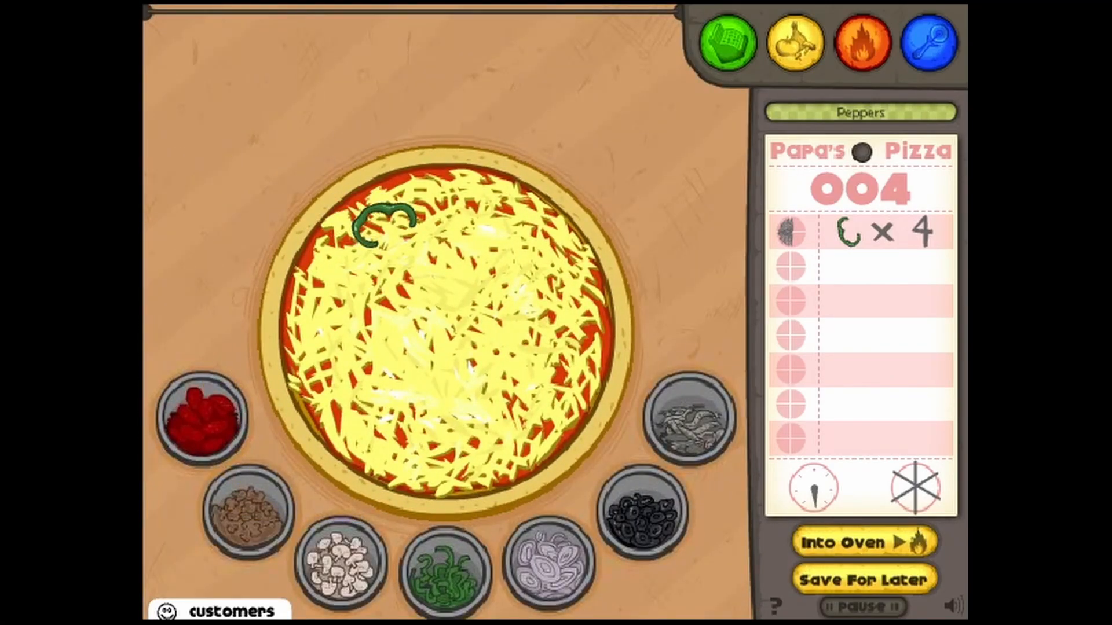
Add the remaining green pepper to order 004's left half and send it into the oven.
click(333, 397)
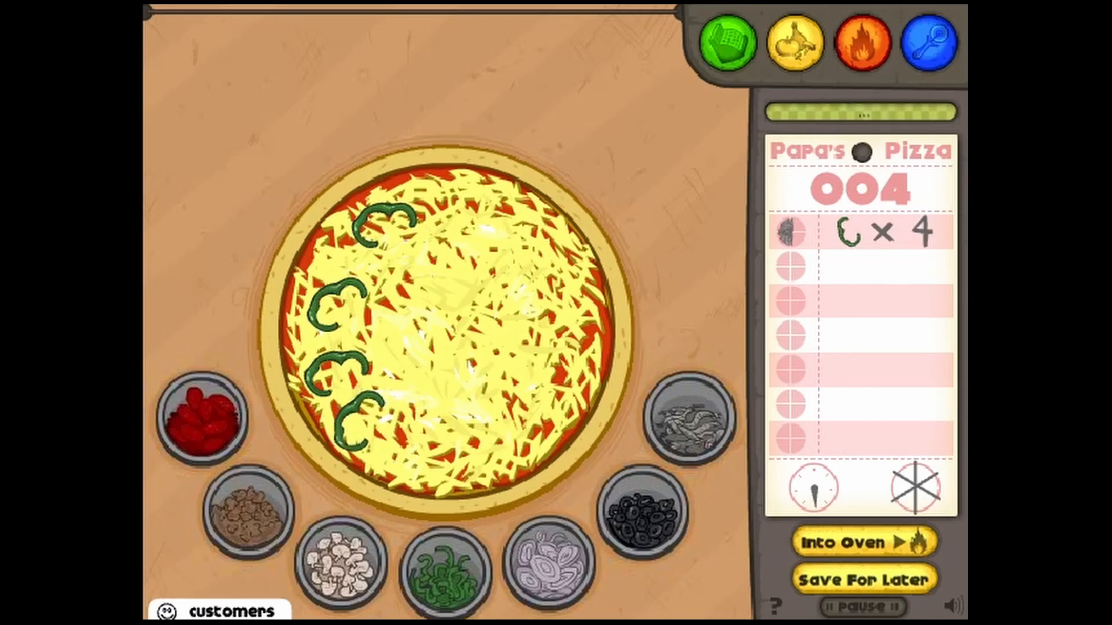
click(861, 542)
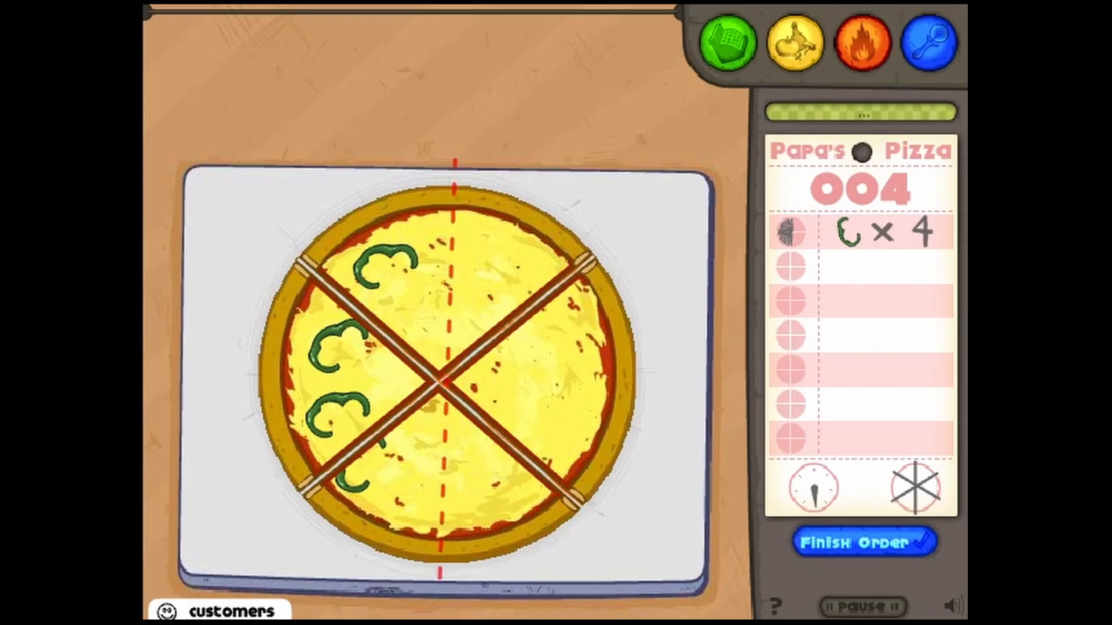
Finish and serve order 004's pepper pizza, bringing up Today's Results.
click(864, 541)
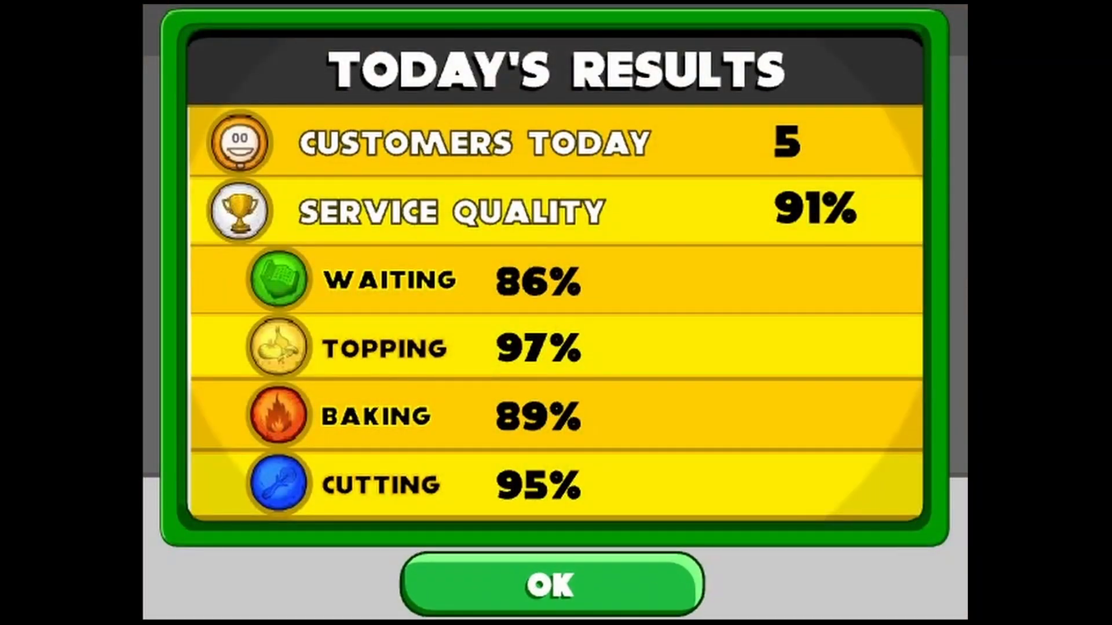
Dismiss the results, quit to the title, and view the save slots showing slot 1 at Cashier rank 3.
click(555, 584)
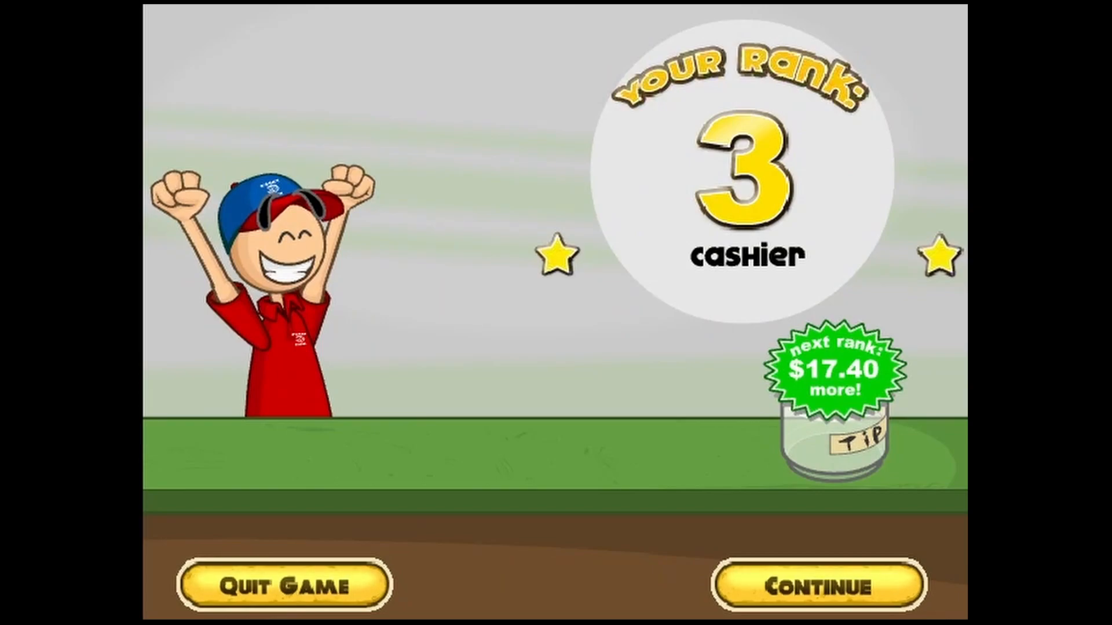
click(817, 586)
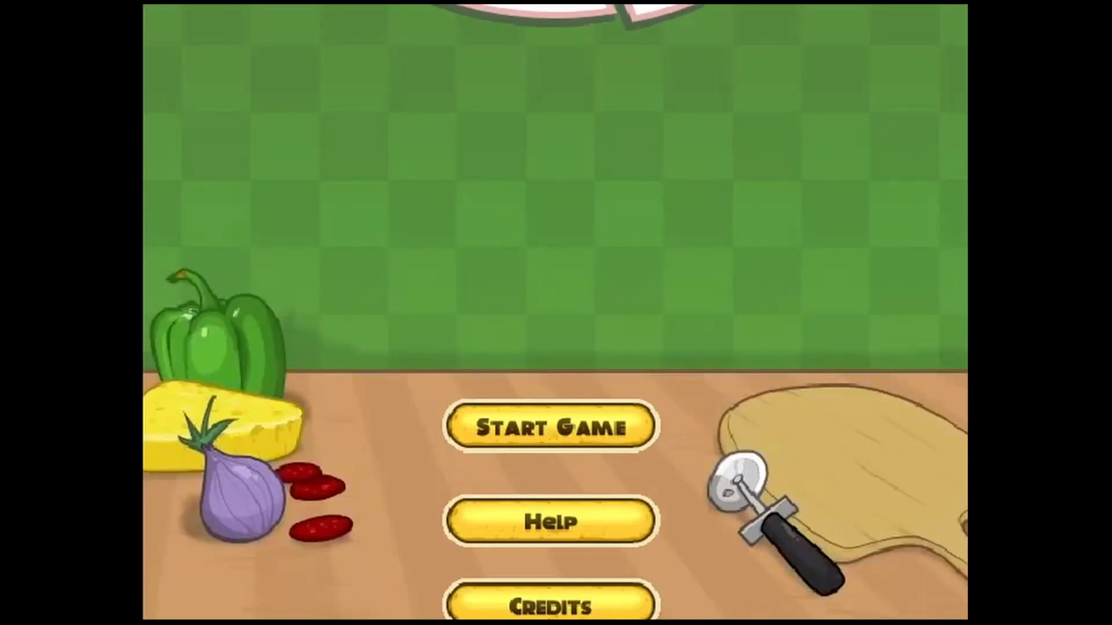
click(551, 426)
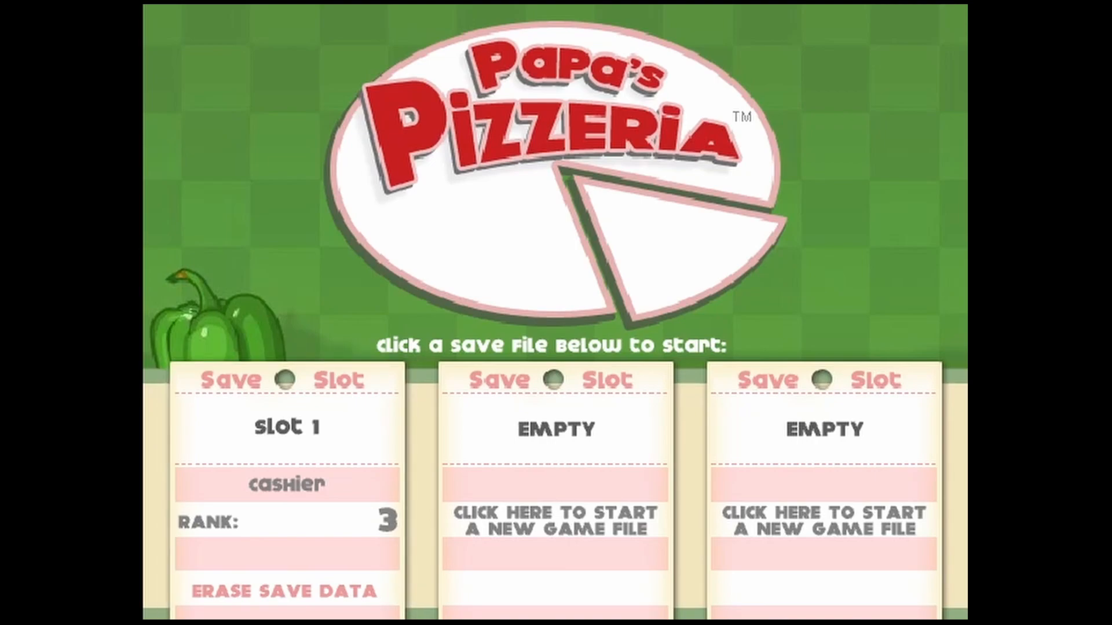
right_click(674, 206)
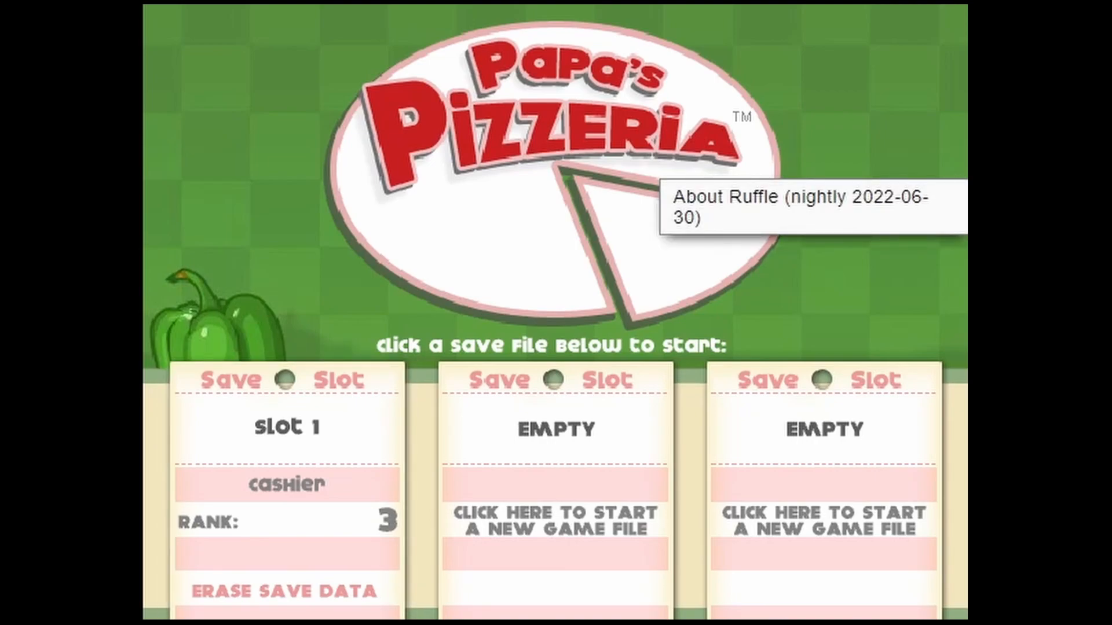